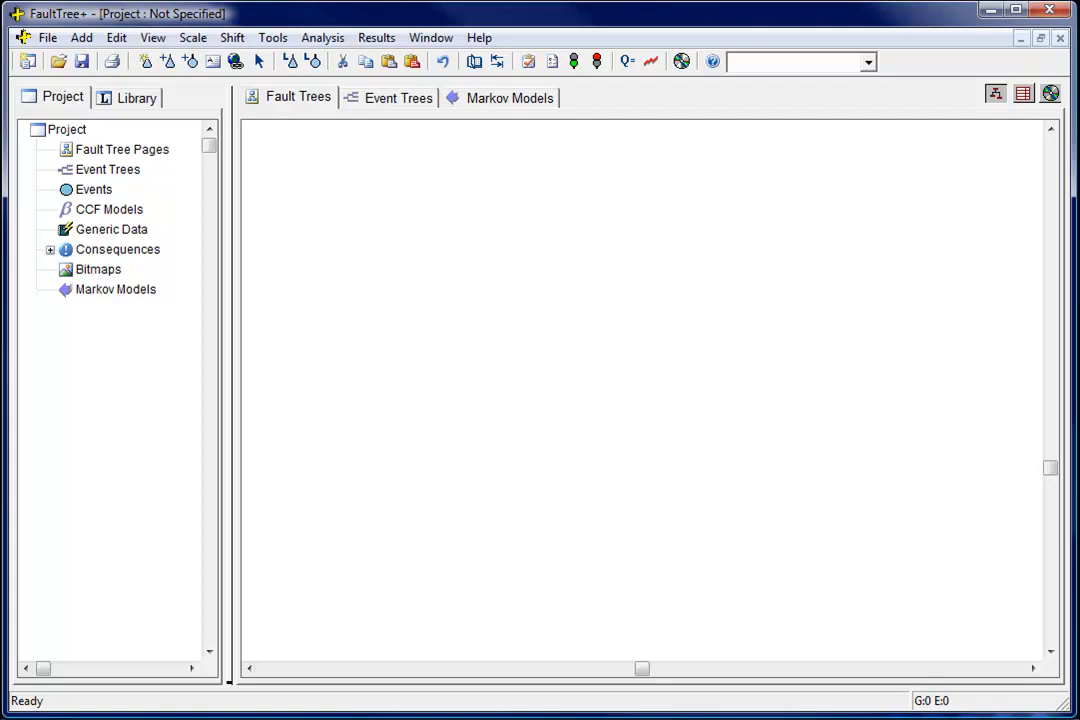
pyautogui.moveTo(144, 60)
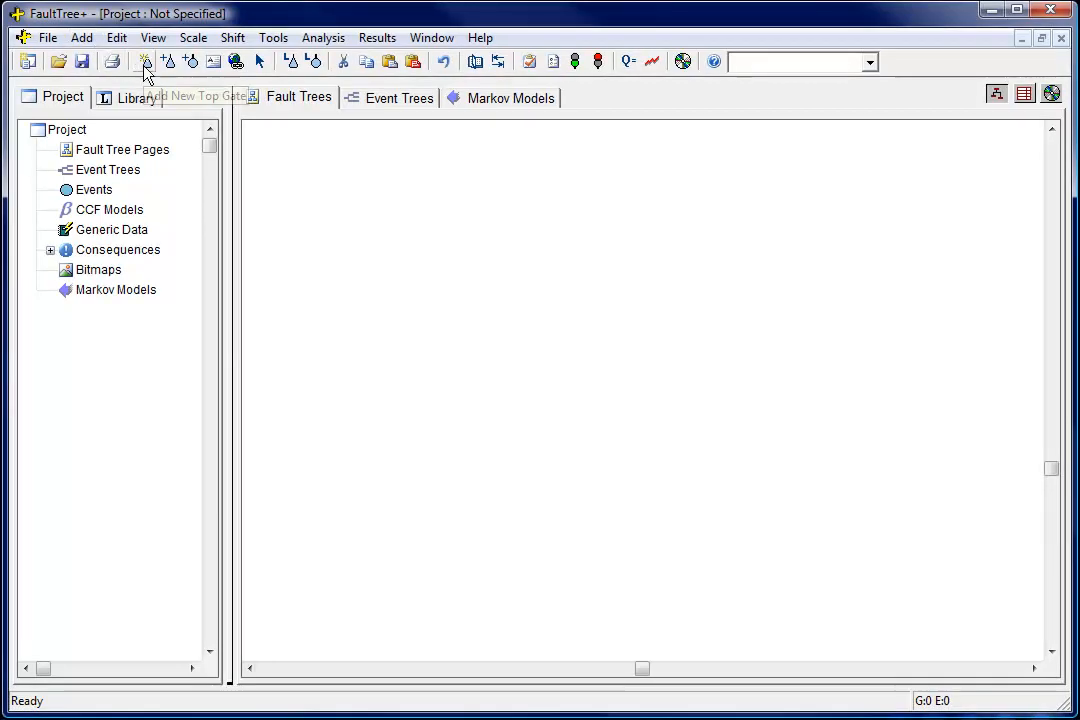
# Step: Start a new fault tree with top gate TOP1 from the New Top Gate toolbar button
pyautogui.click(144, 62)
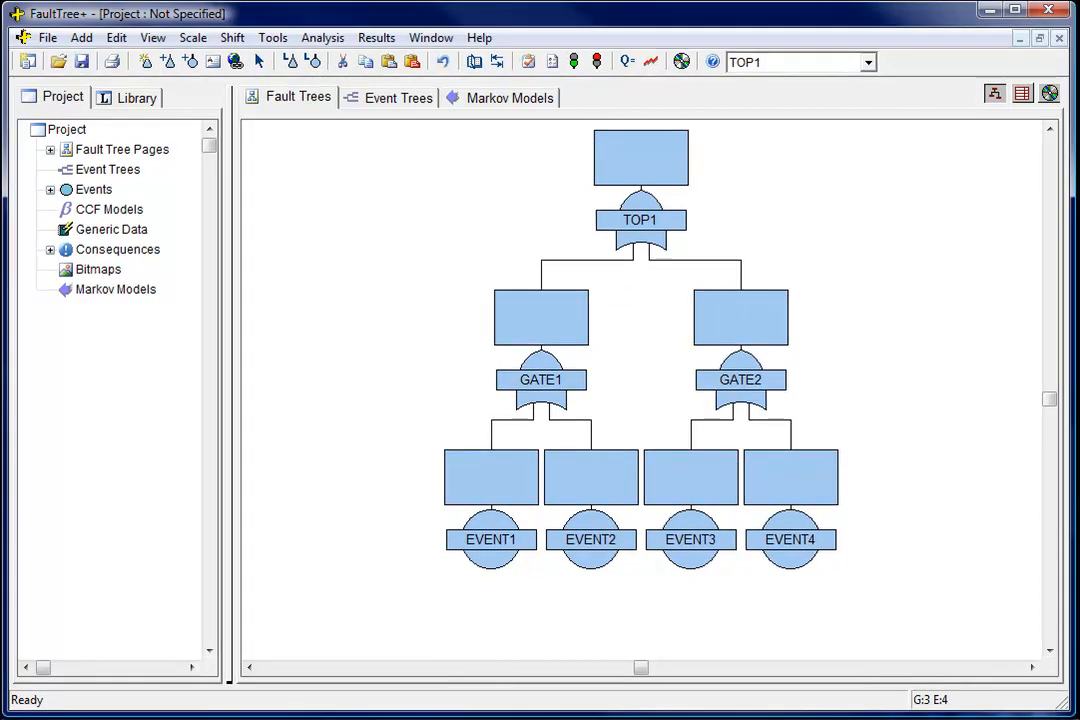
# Step: Make GATE1 an AND gate on its own page, then show that page with EVENT1 and EVENT2
pyautogui.doubleClick(540, 380)
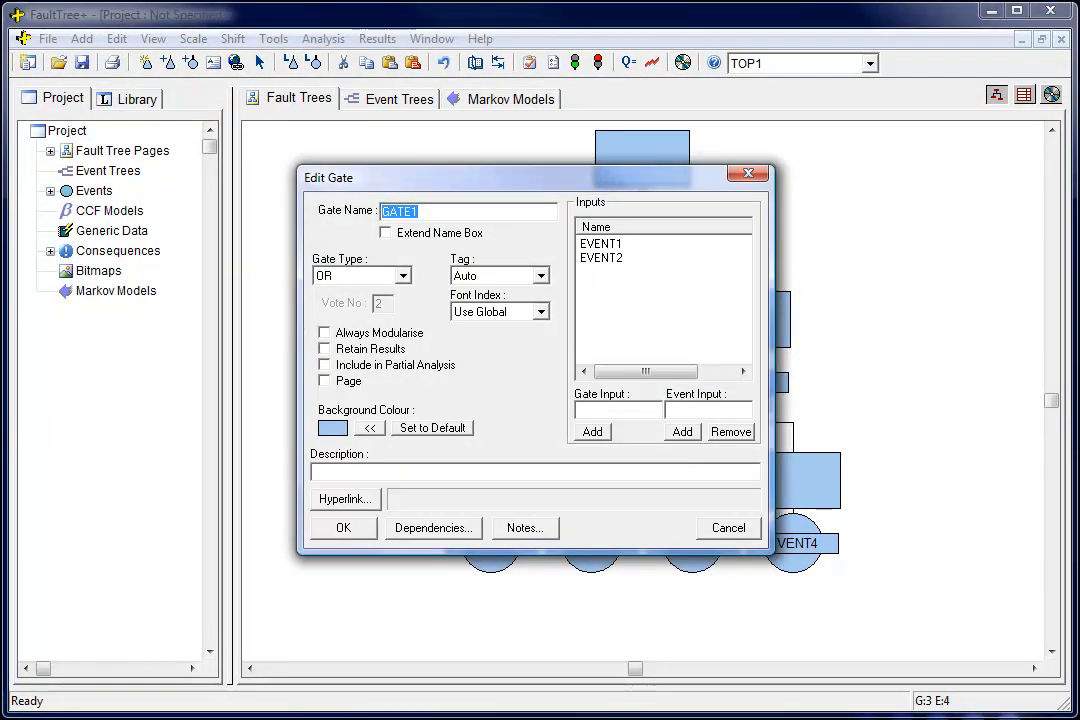
pyautogui.click(534, 470)
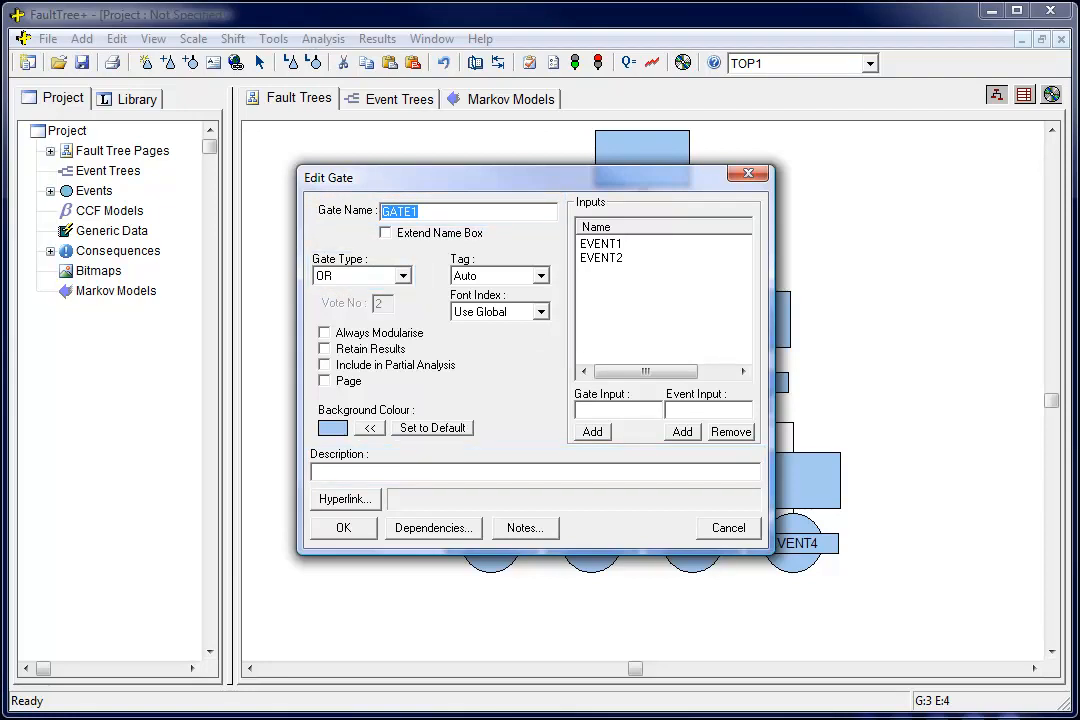
pyautogui.moveTo(402, 288)
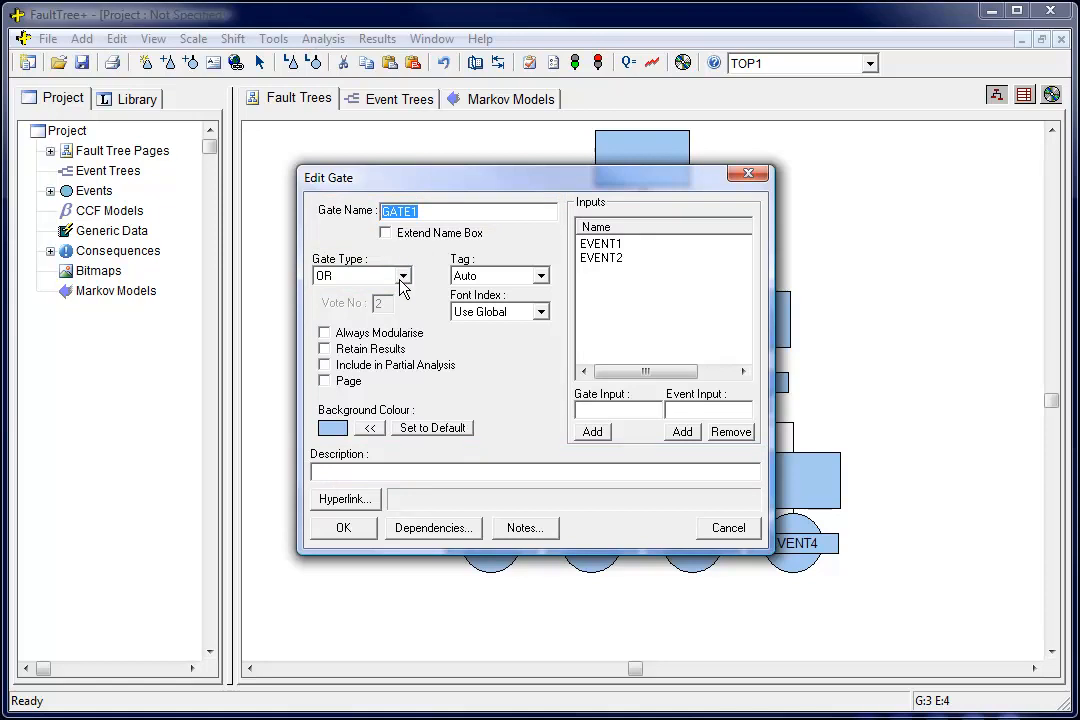
pyautogui.click(404, 276)
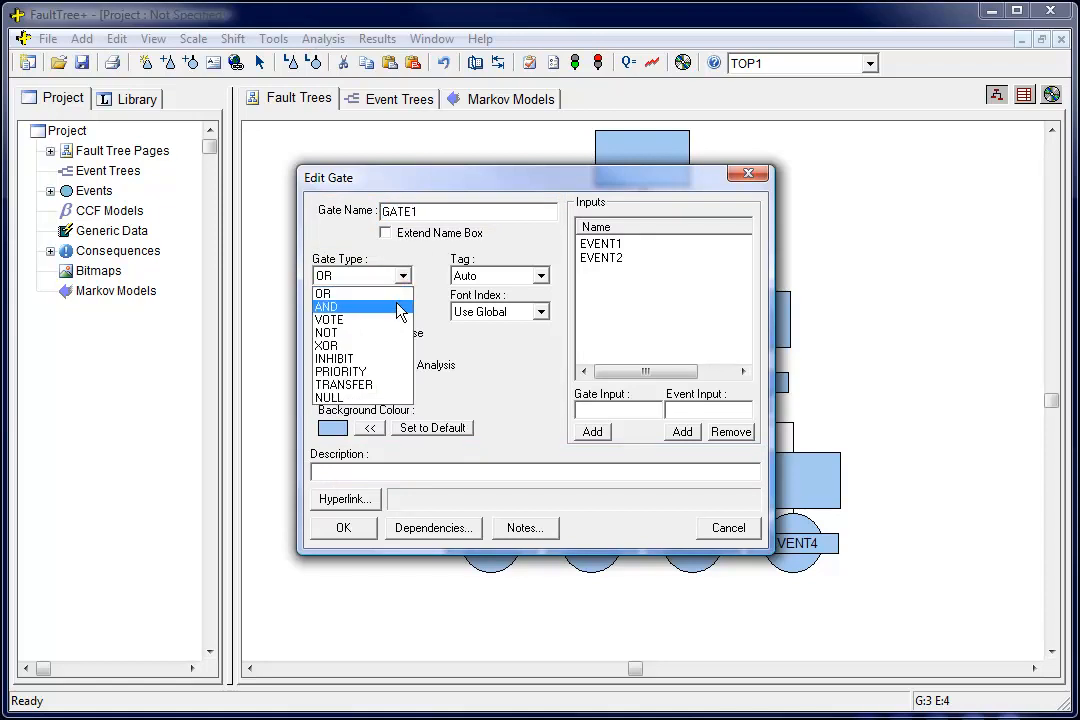
pyautogui.click(328, 306)
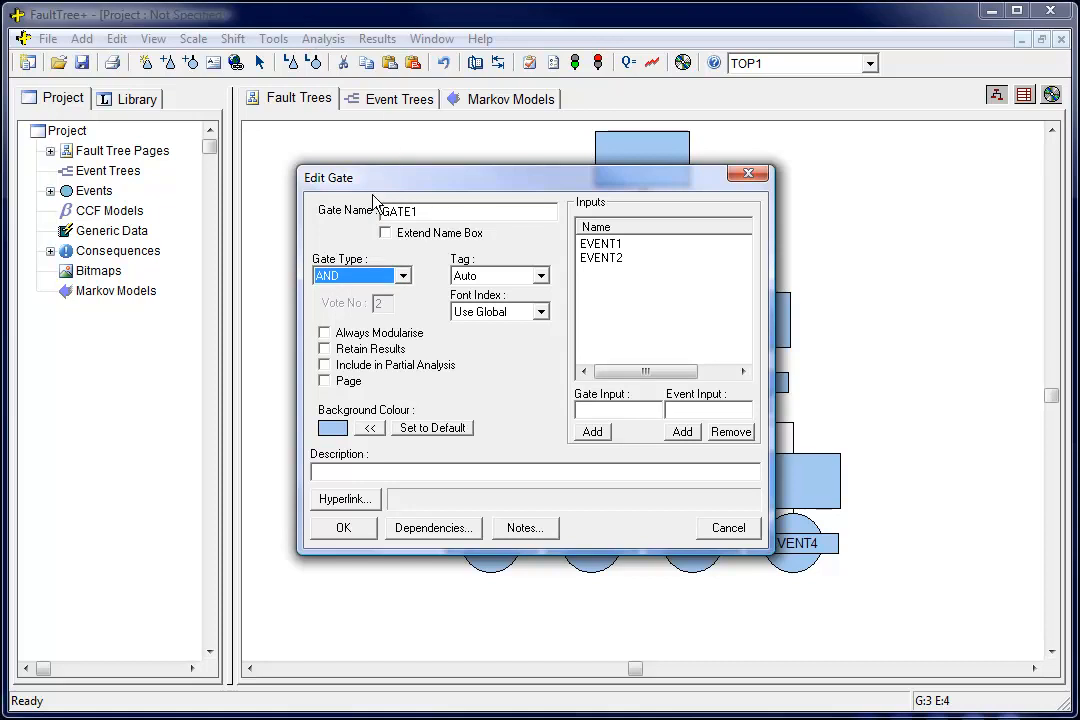
pyautogui.click(324, 380)
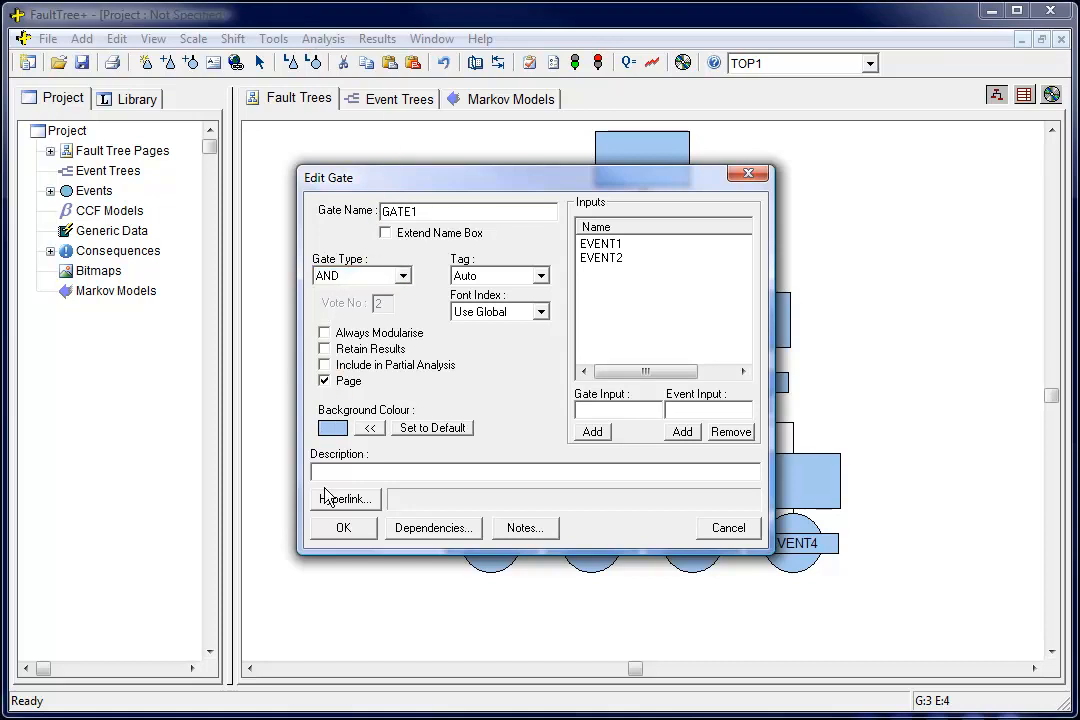
pyautogui.click(344, 528)
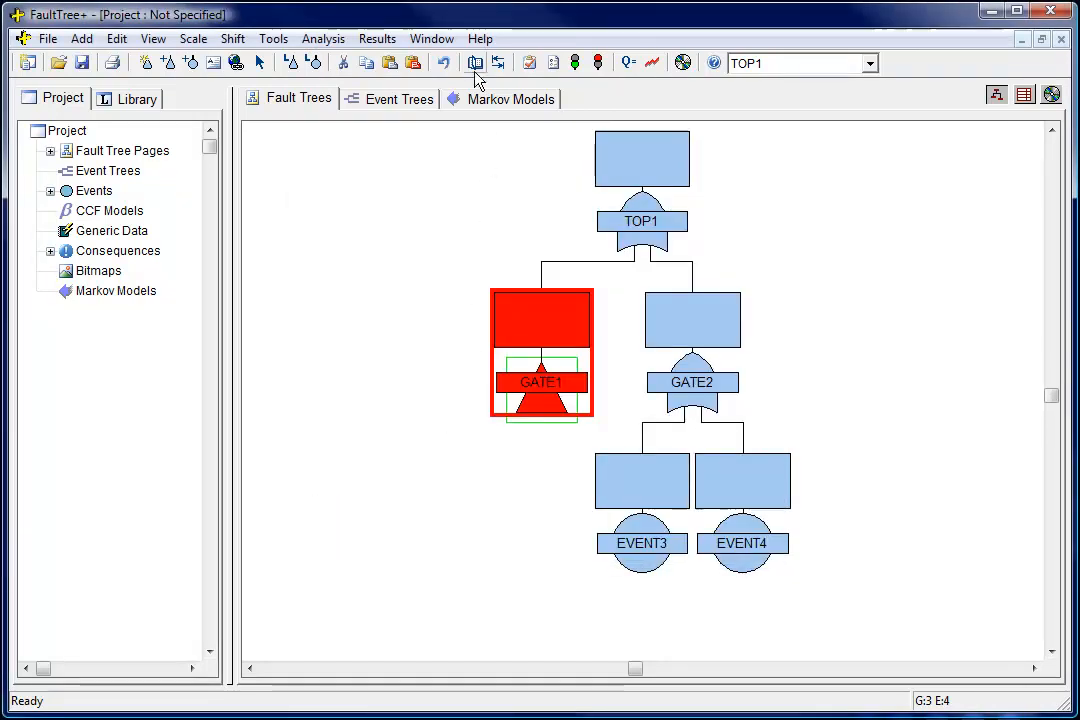
pyautogui.moveTo(476, 62)
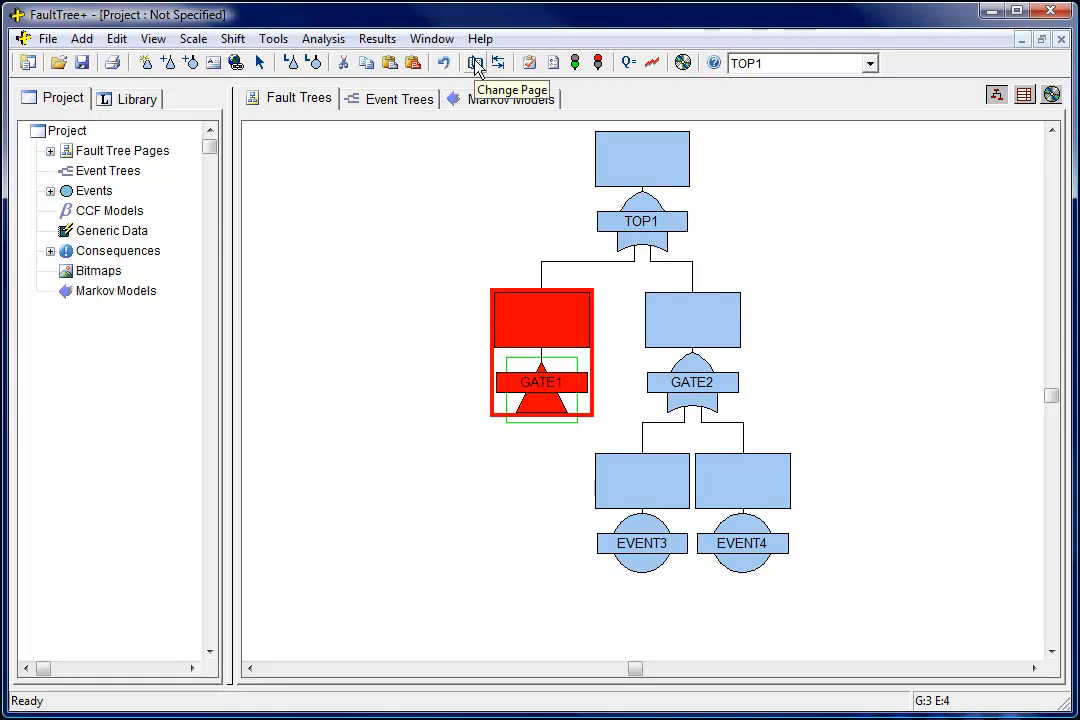
pyautogui.click(476, 62)
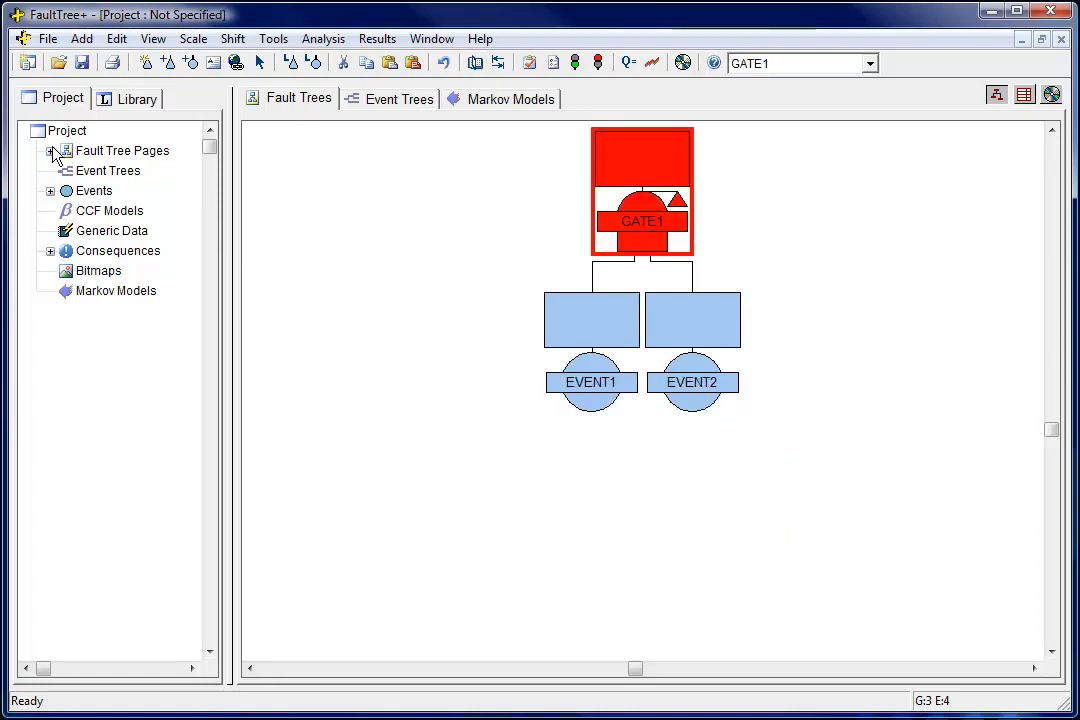
pyautogui.click(50, 150)
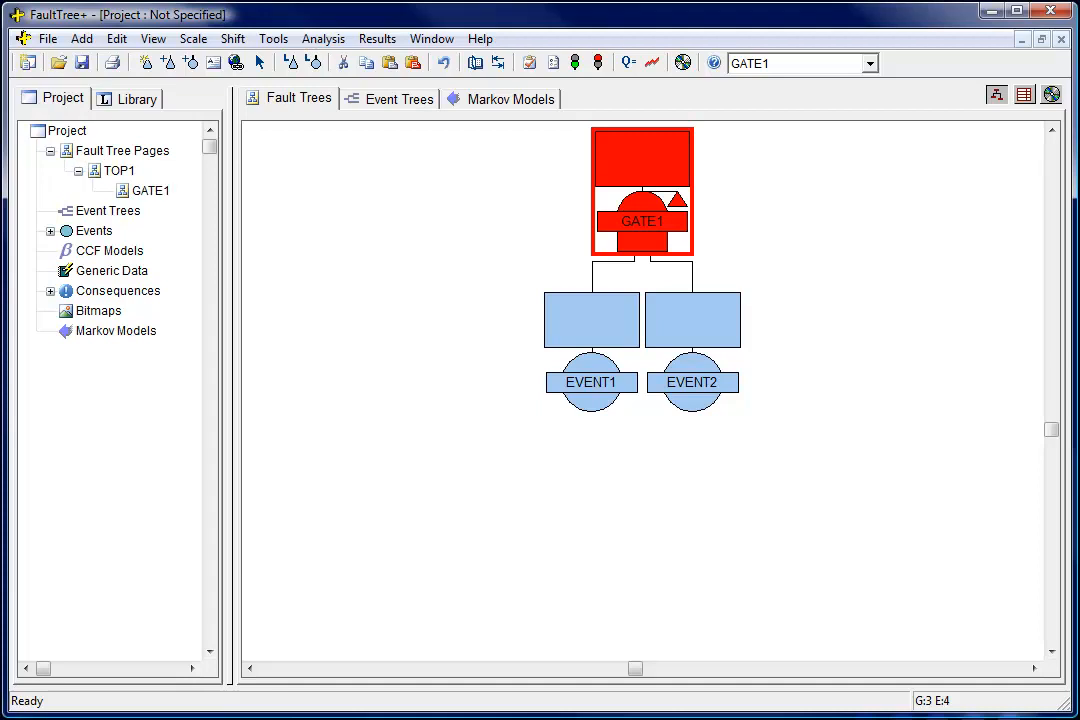
pyautogui.doubleClick(590, 382)
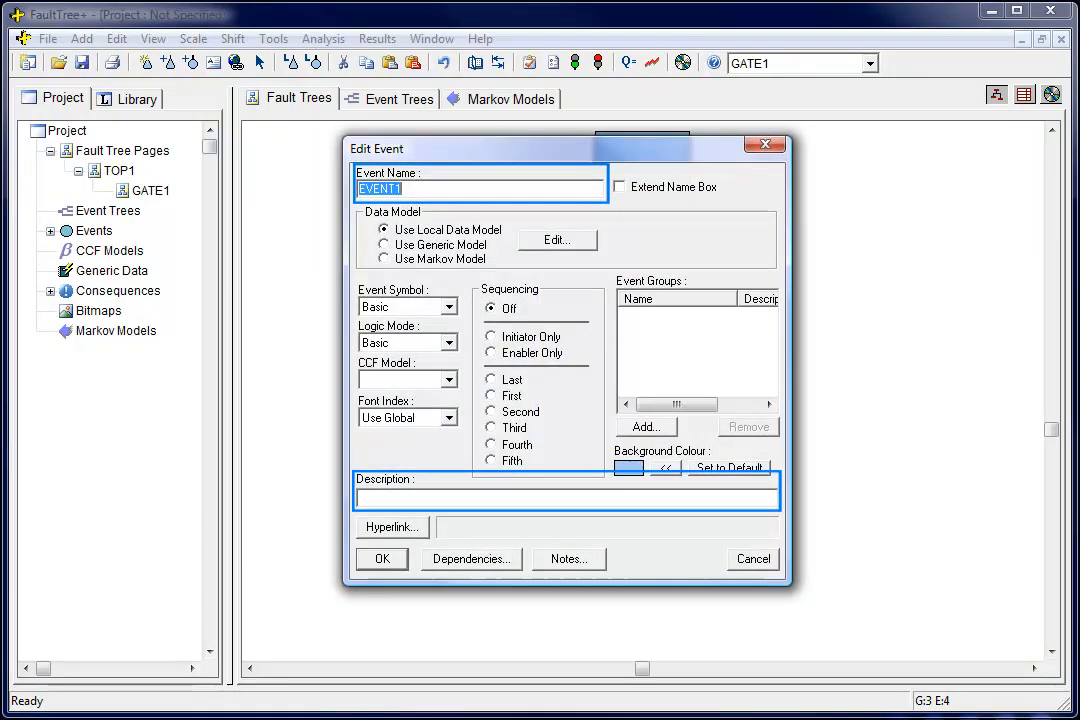
pyautogui.click(448, 344)
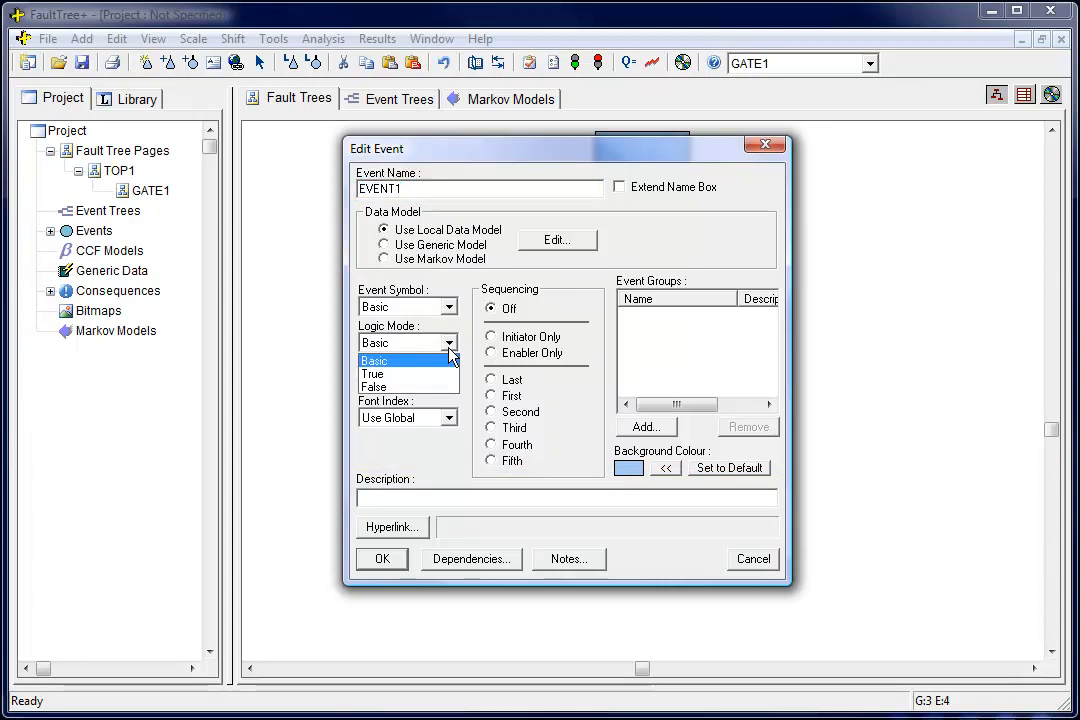
pyautogui.click(376, 360)
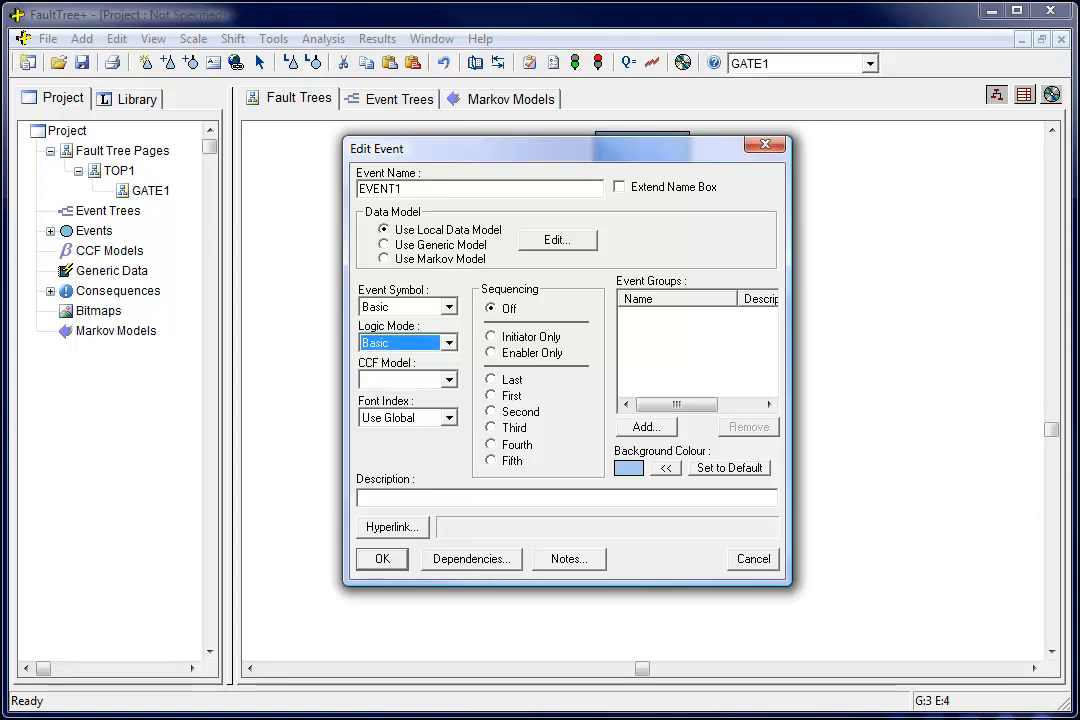
pyautogui.click(568, 560)
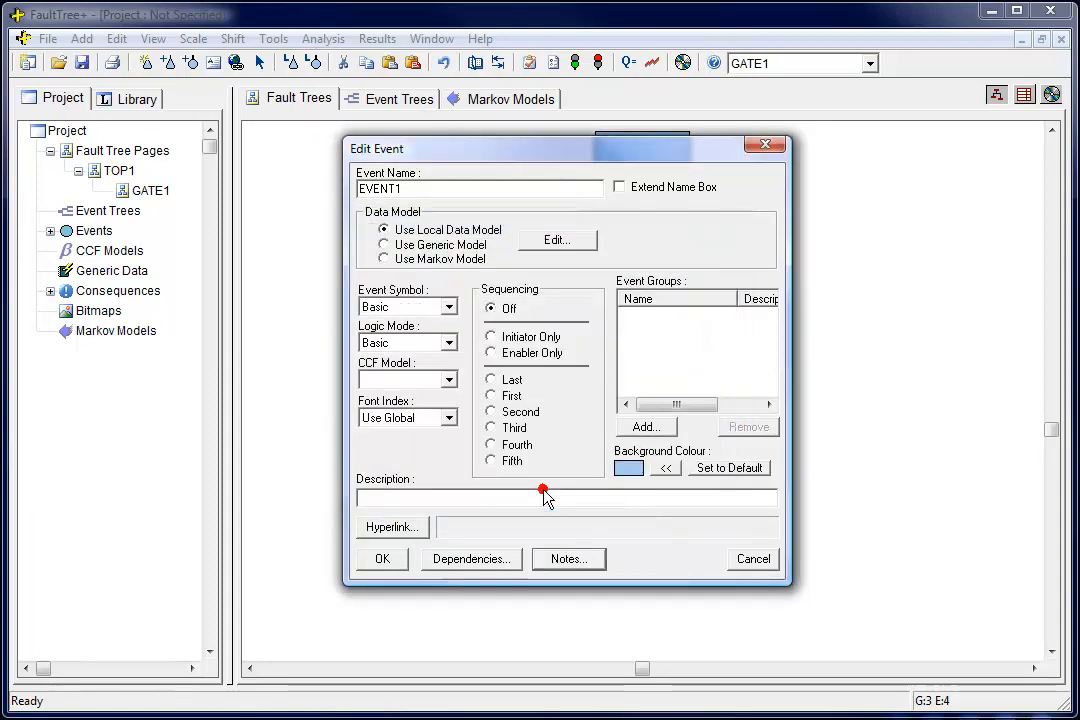
pyautogui.click(380, 558)
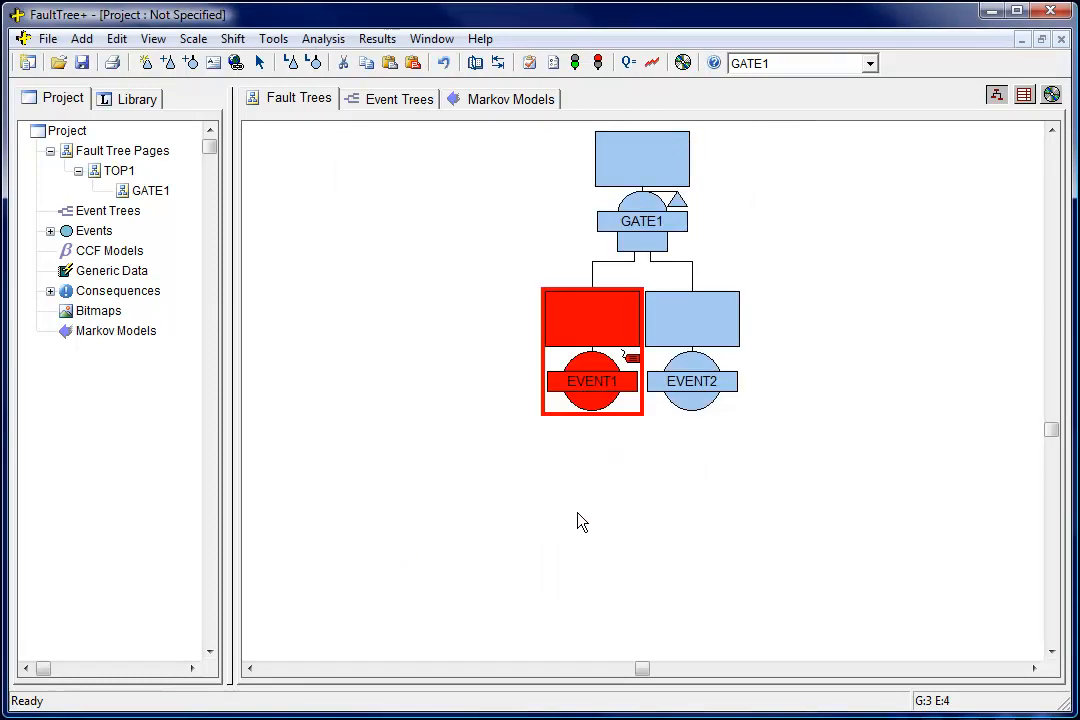
pyautogui.moveTo(634, 364)
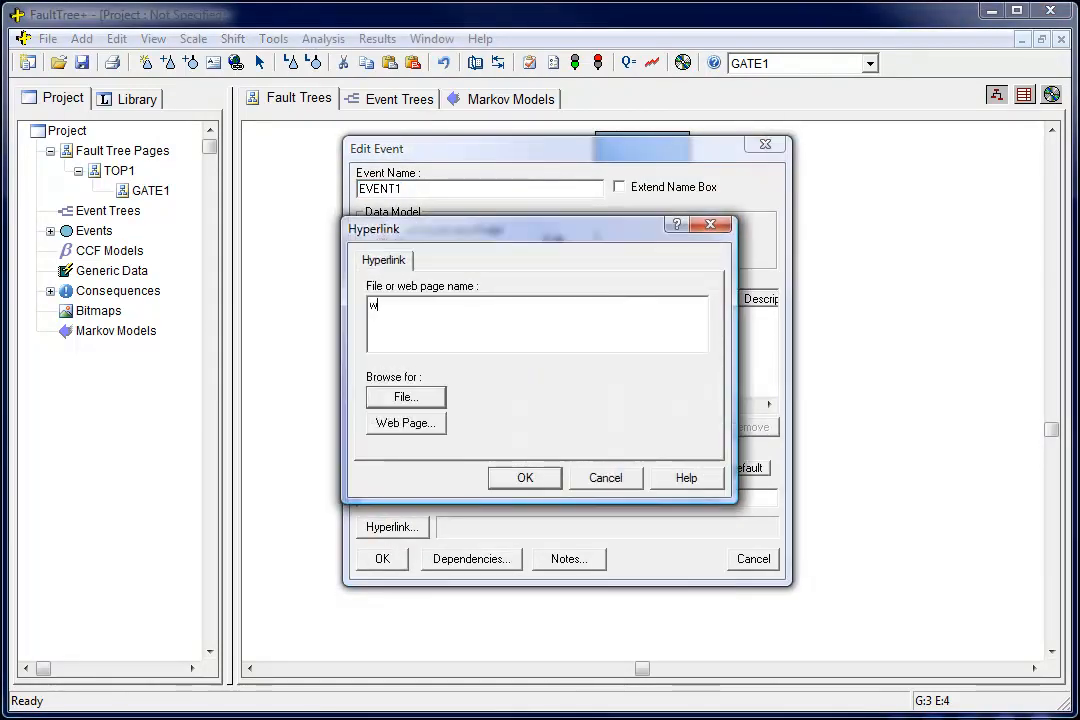
pyautogui.write('ww.isograph-sof')
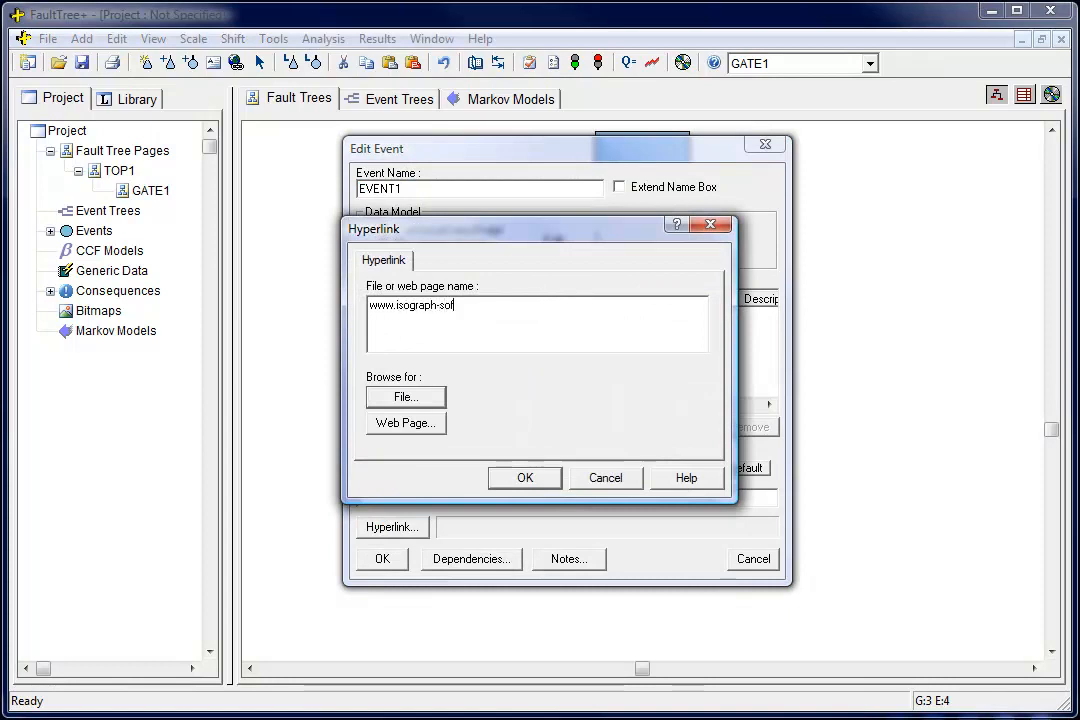
pyautogui.write('tware.com')
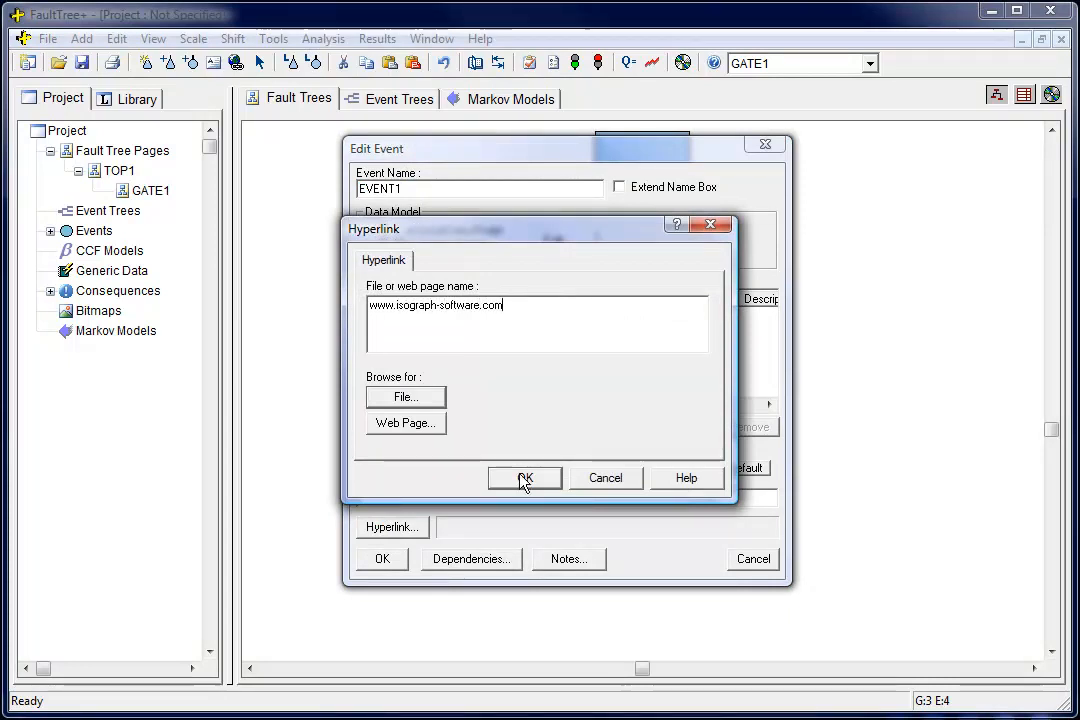
pyautogui.click(524, 478)
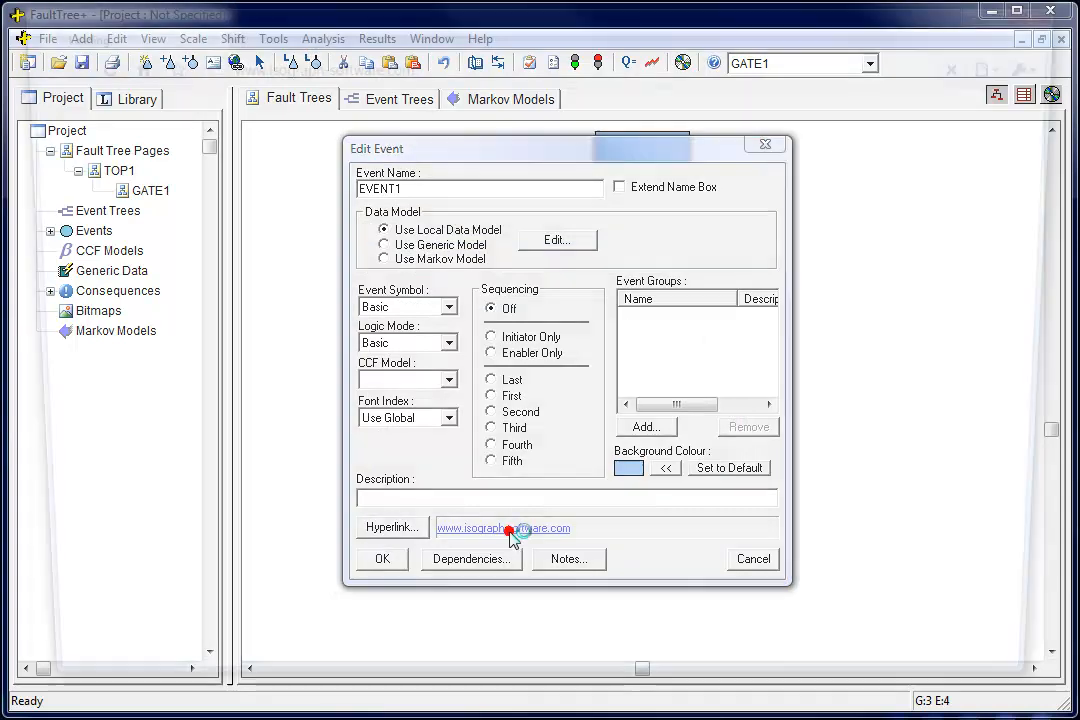
pyautogui.click(504, 528)
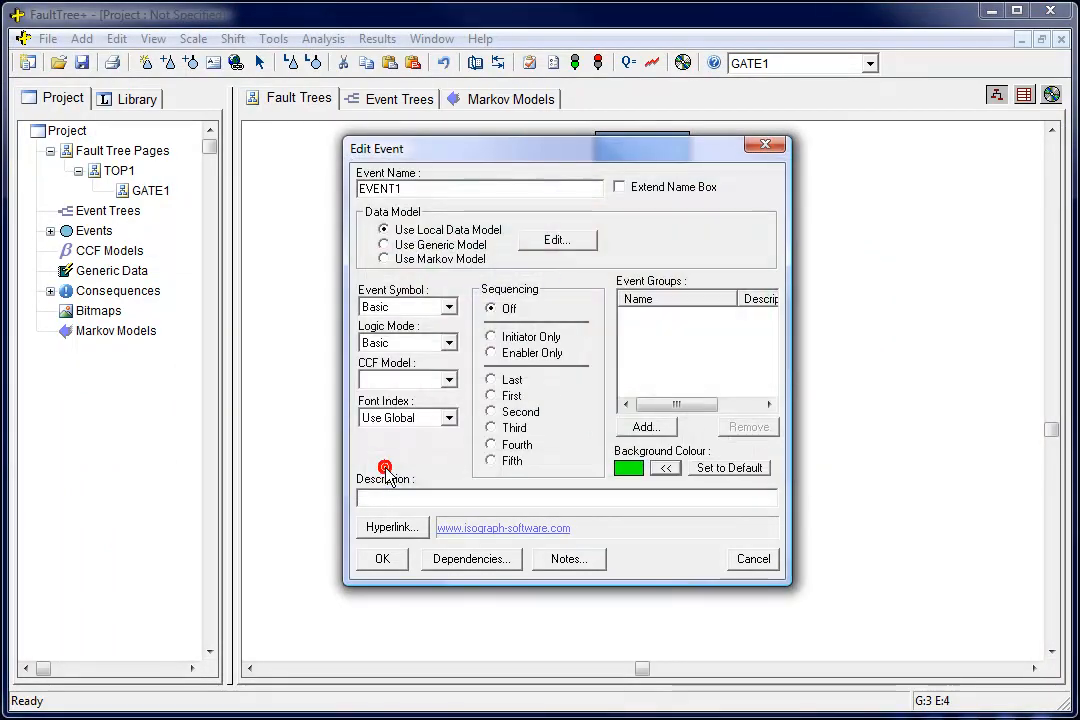
pyautogui.click(380, 560)
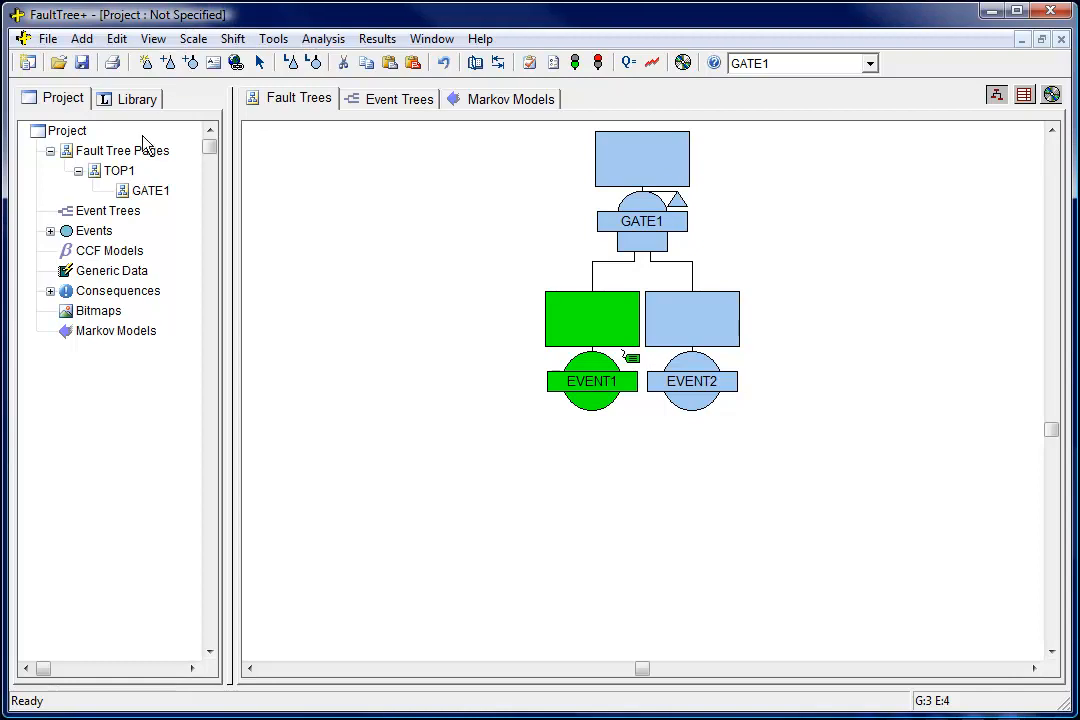
# Step: Add a new generic model GENERIC1 from Generic Data and set its type to MTTF
pyautogui.rightClick(110, 270)
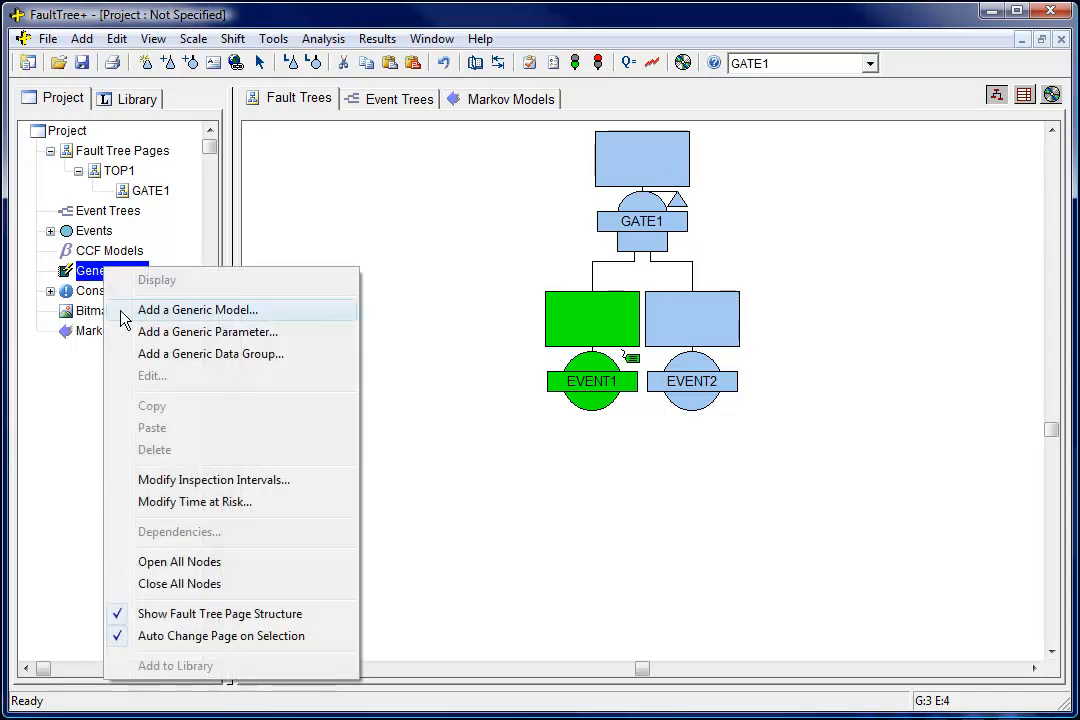
pyautogui.click(196, 308)
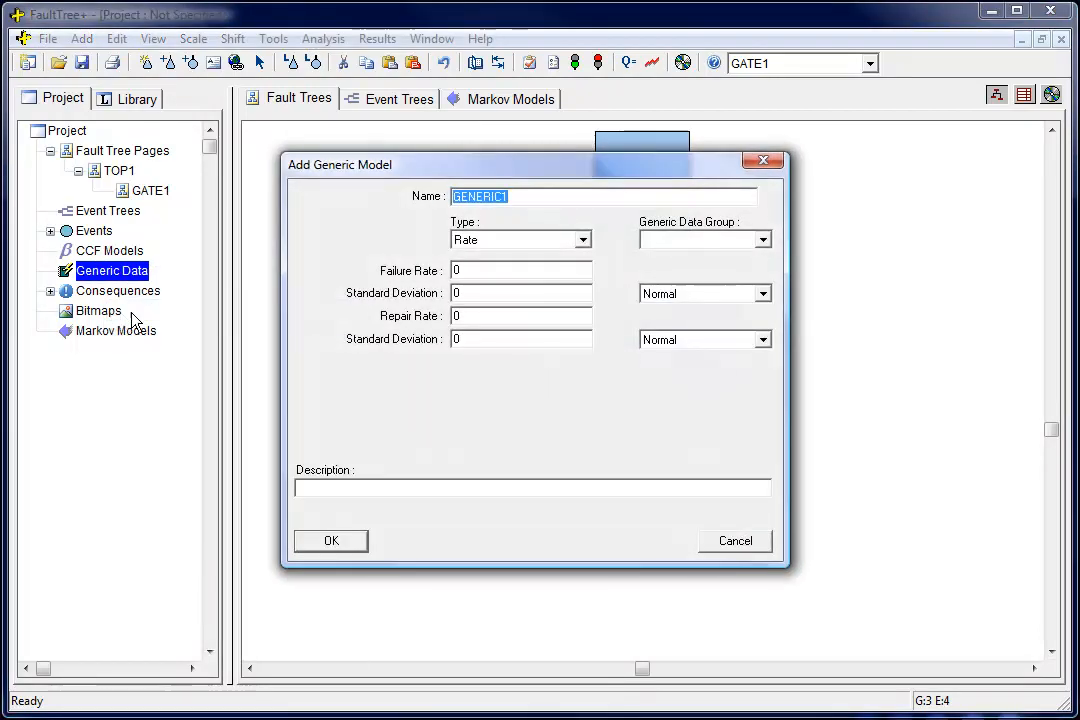
pyautogui.click(578, 240)
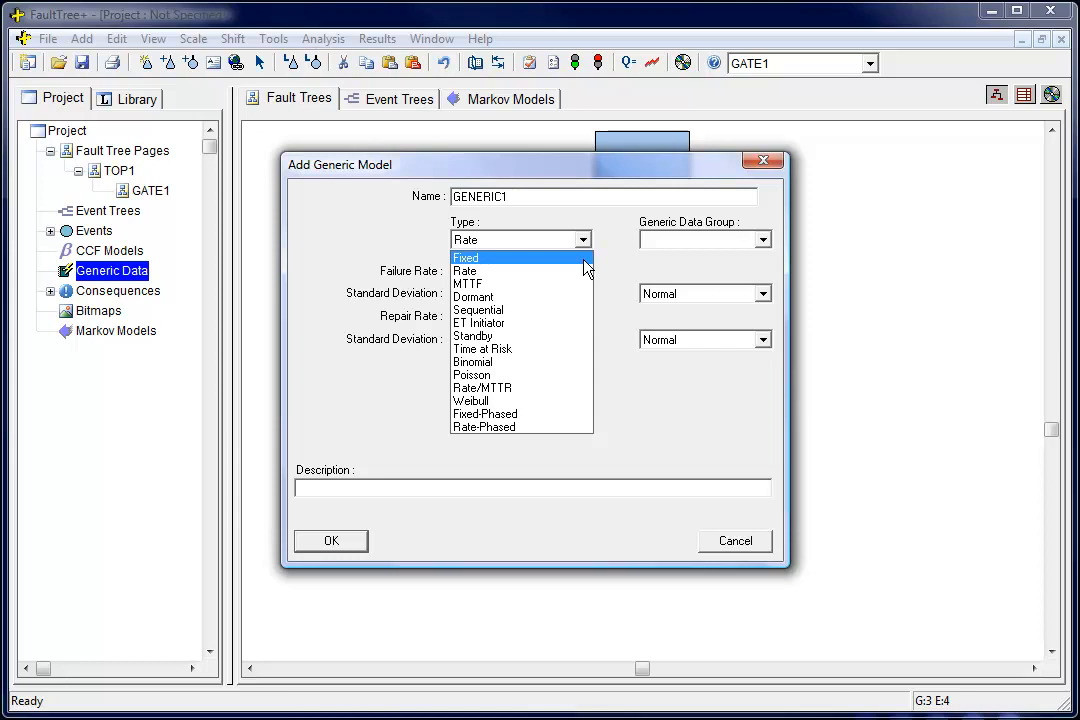
pyautogui.click(468, 284)
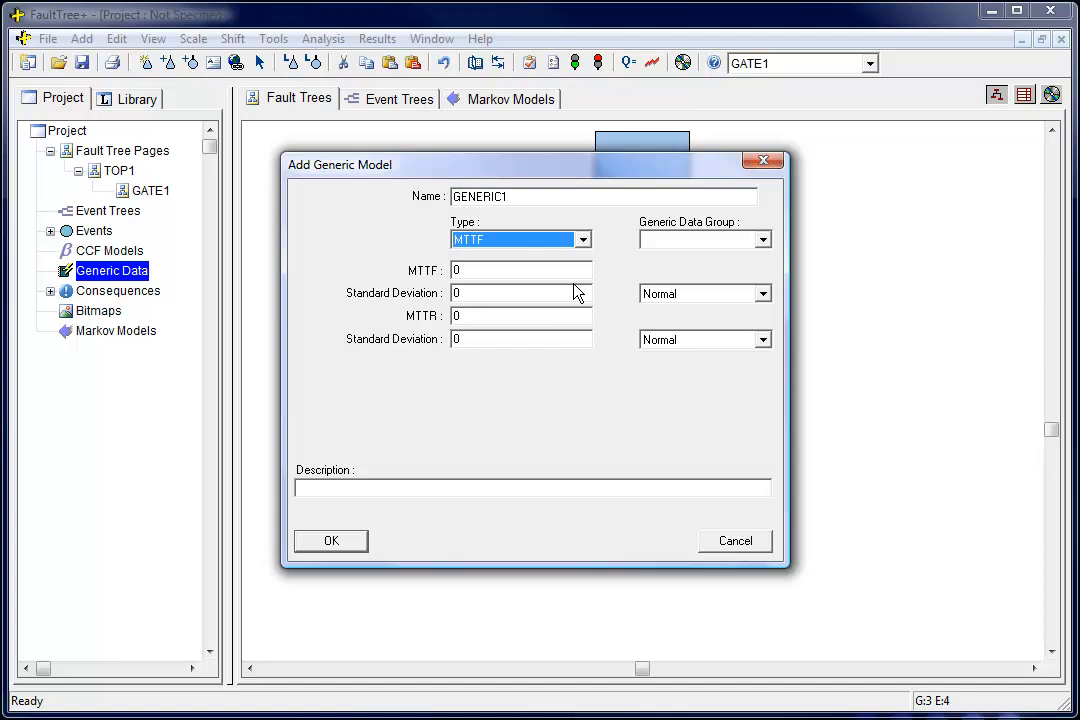
# Step: Try the Time at Risk, Weibull and Rate model types for GENERIC1
pyautogui.click(584, 240)
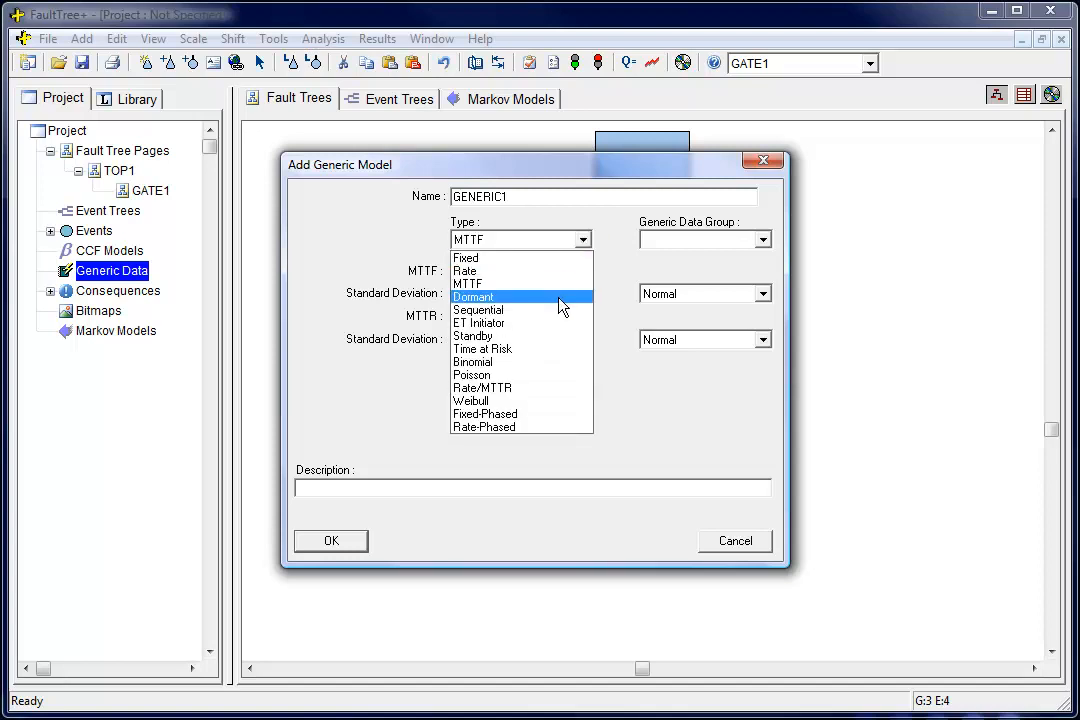
pyautogui.click(472, 296)
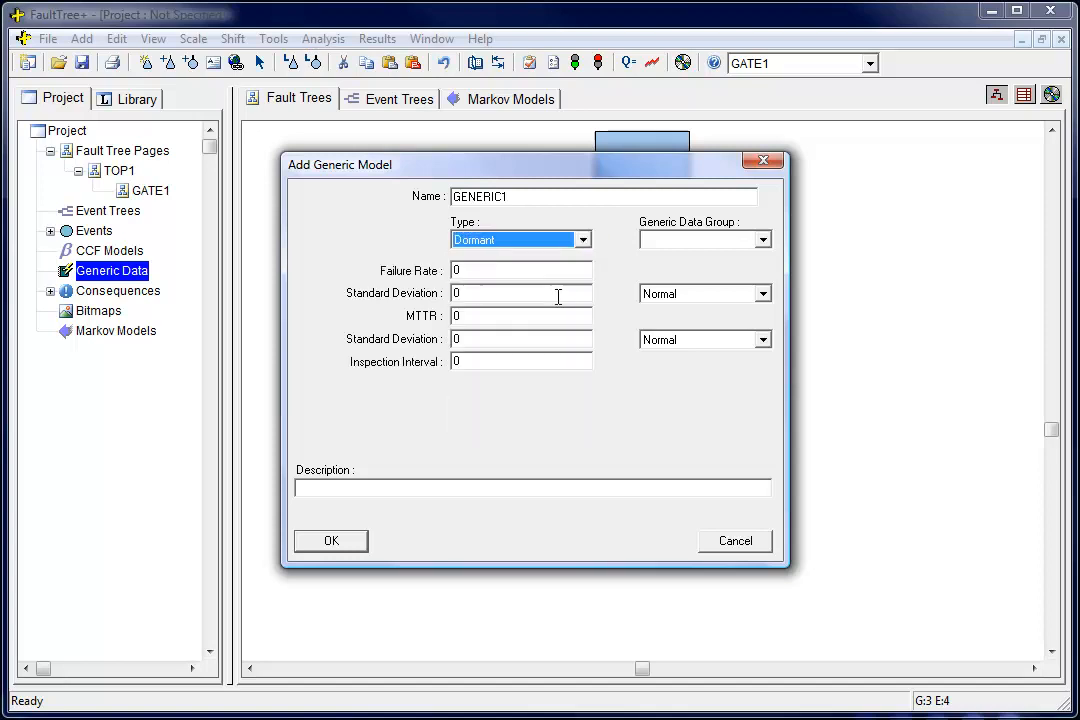
pyautogui.click(584, 240)
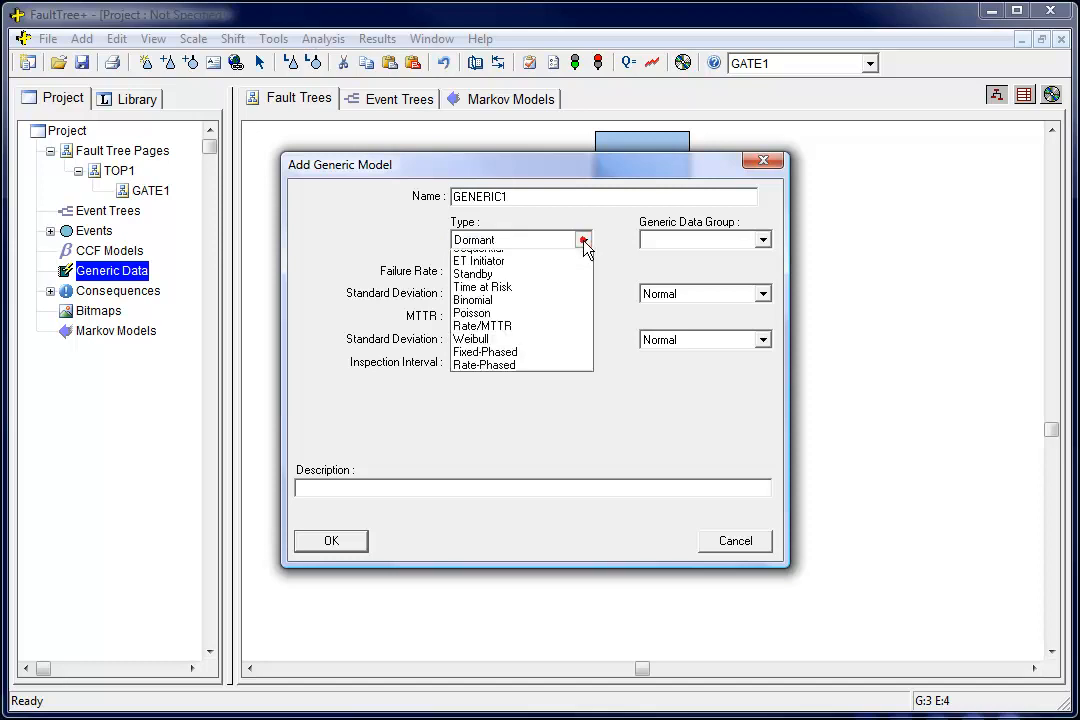
pyautogui.click(484, 288)
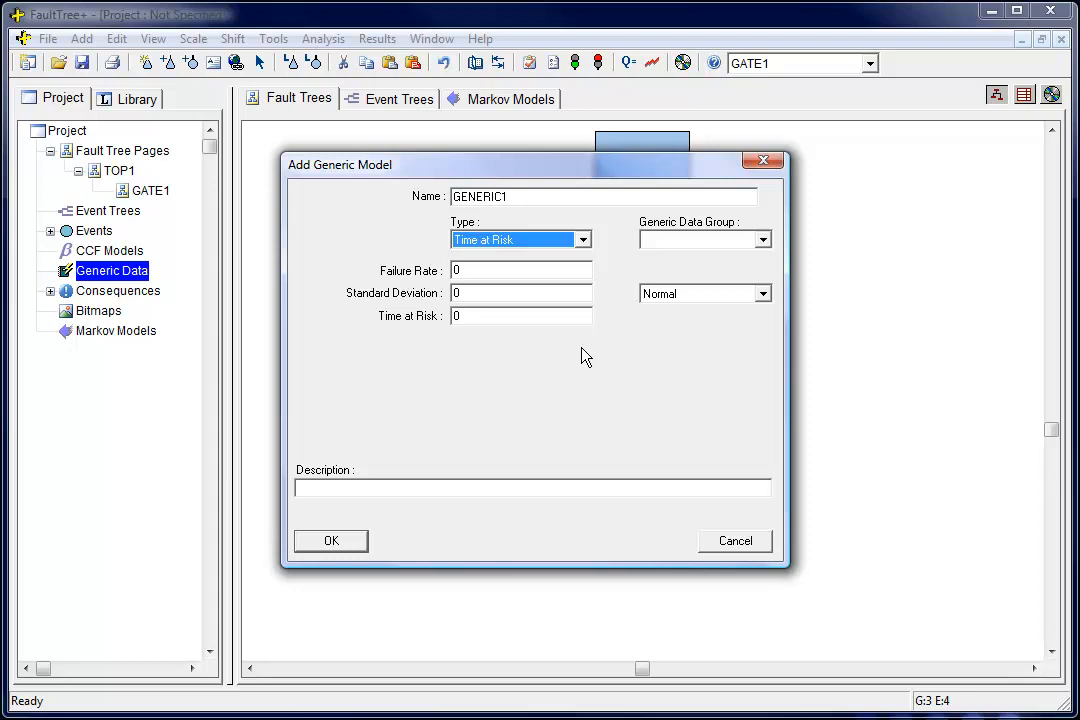
pyautogui.click(584, 240)
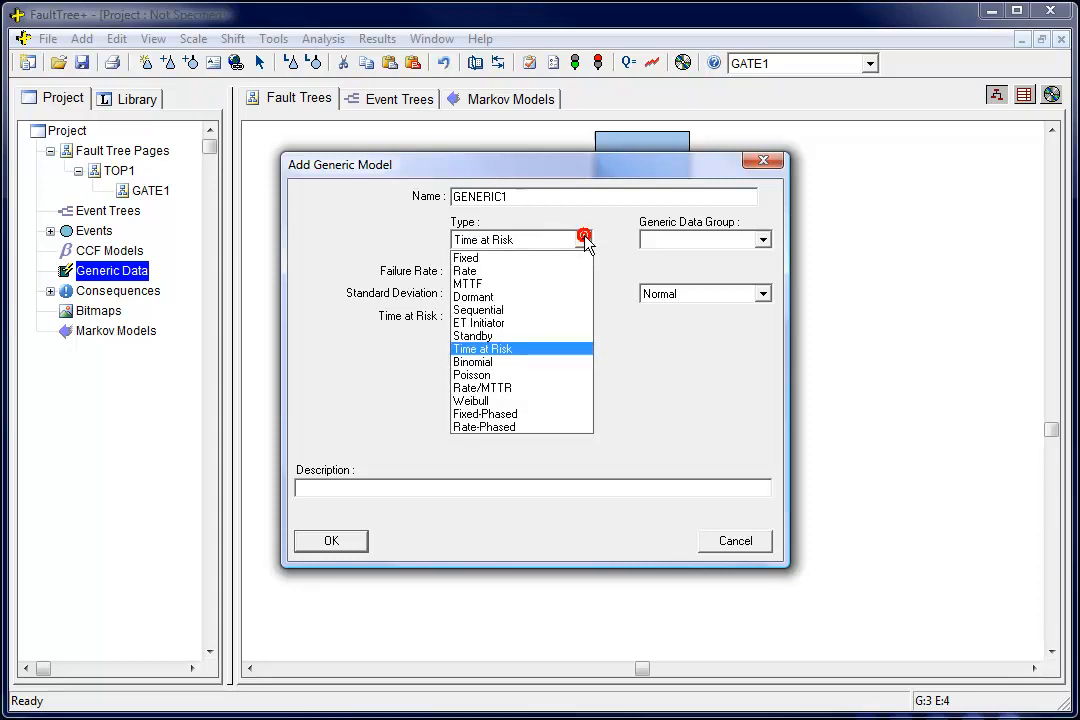
pyautogui.click(470, 400)
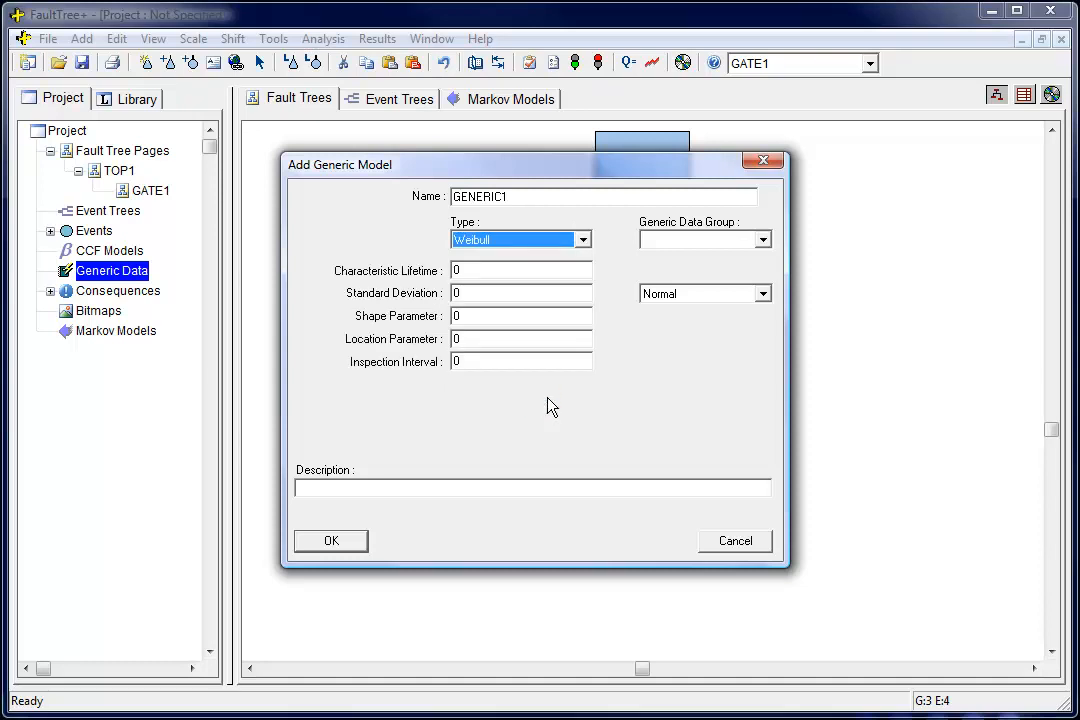
pyautogui.moveTo(560, 368)
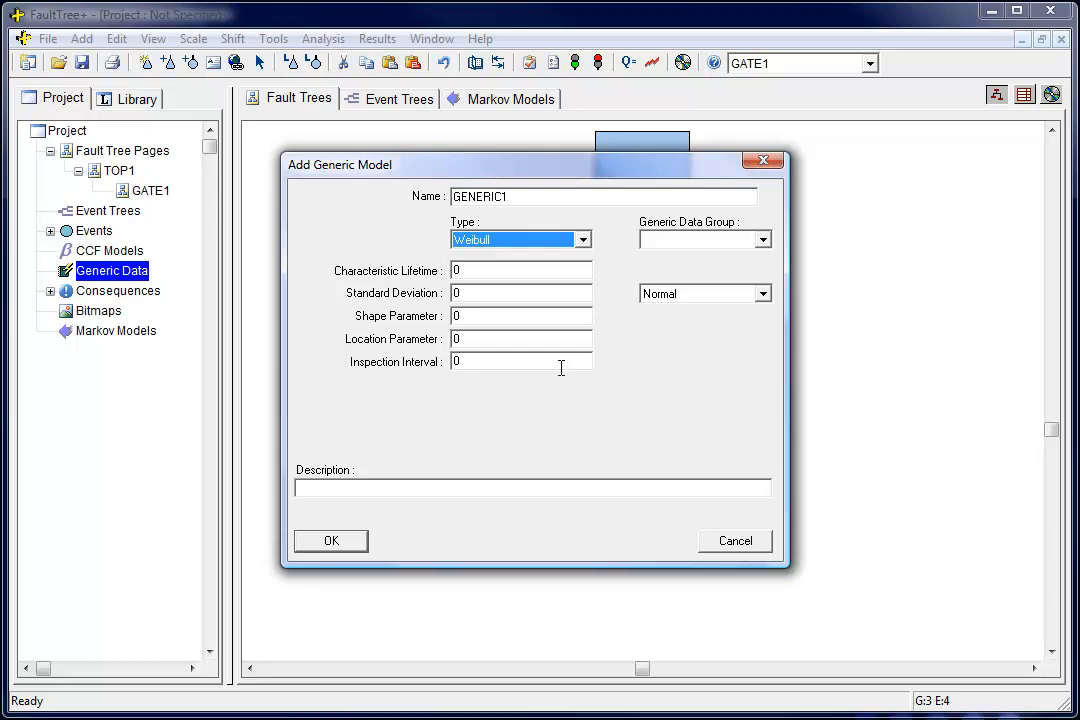
pyautogui.click(582, 240)
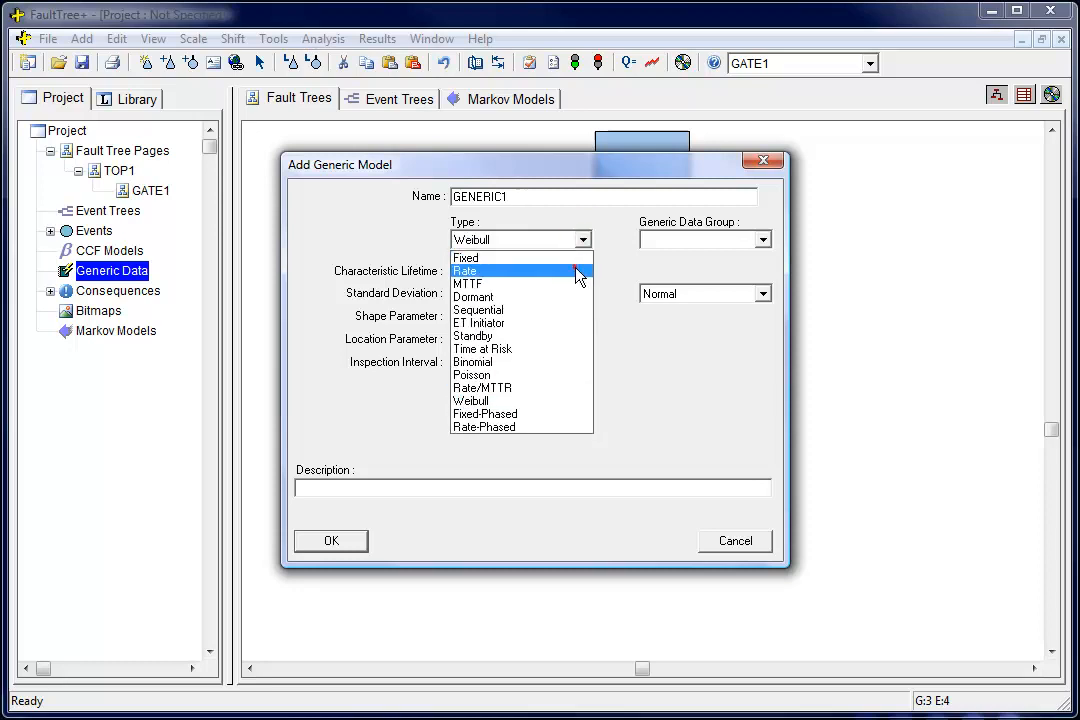
pyautogui.click(736, 540)
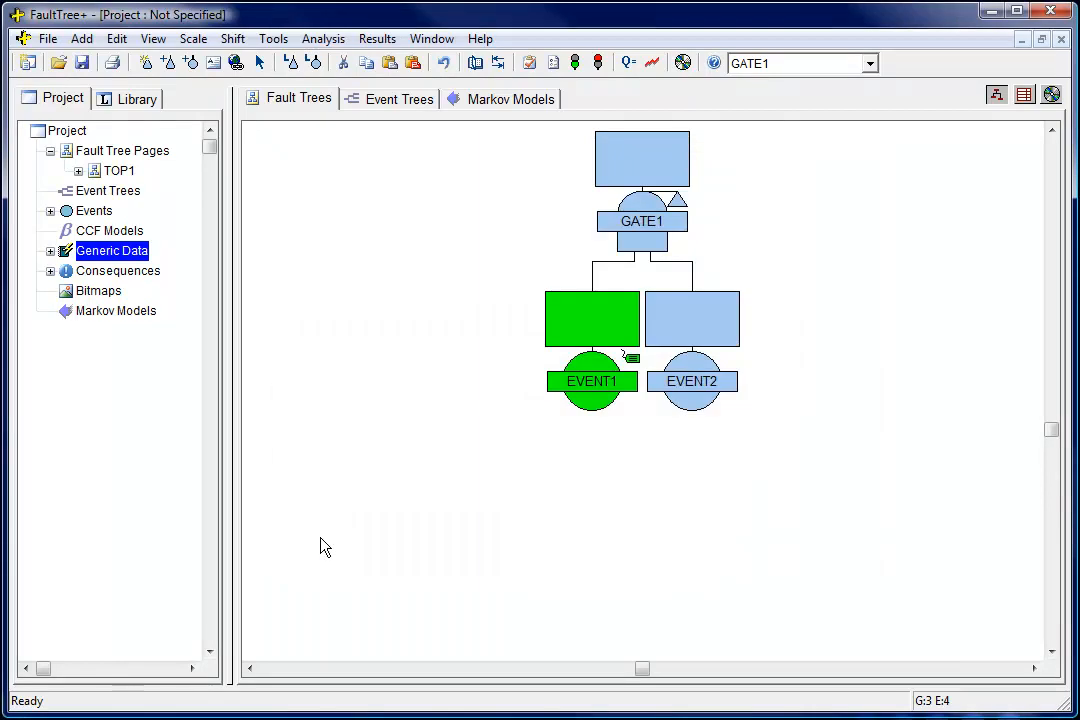
pyautogui.moveTo(318, 512)
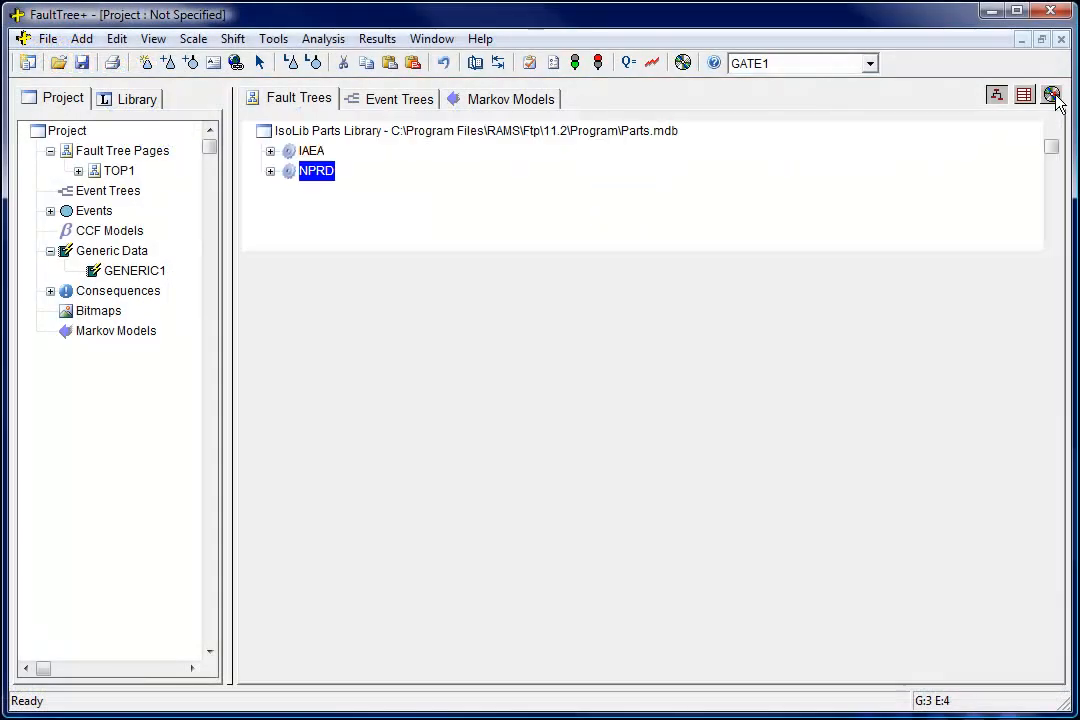
# Step: Return from the NPRD parts library to the fault tree and select an entry under Generic Data
pyautogui.click(1052, 94)
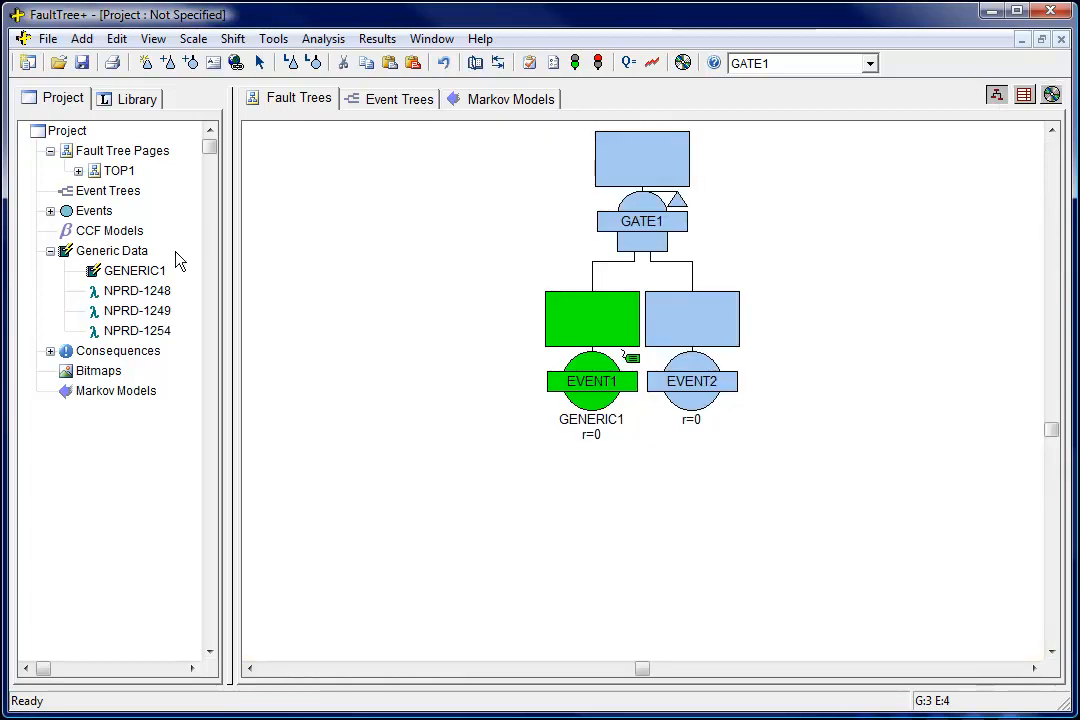
pyautogui.click(136, 290)
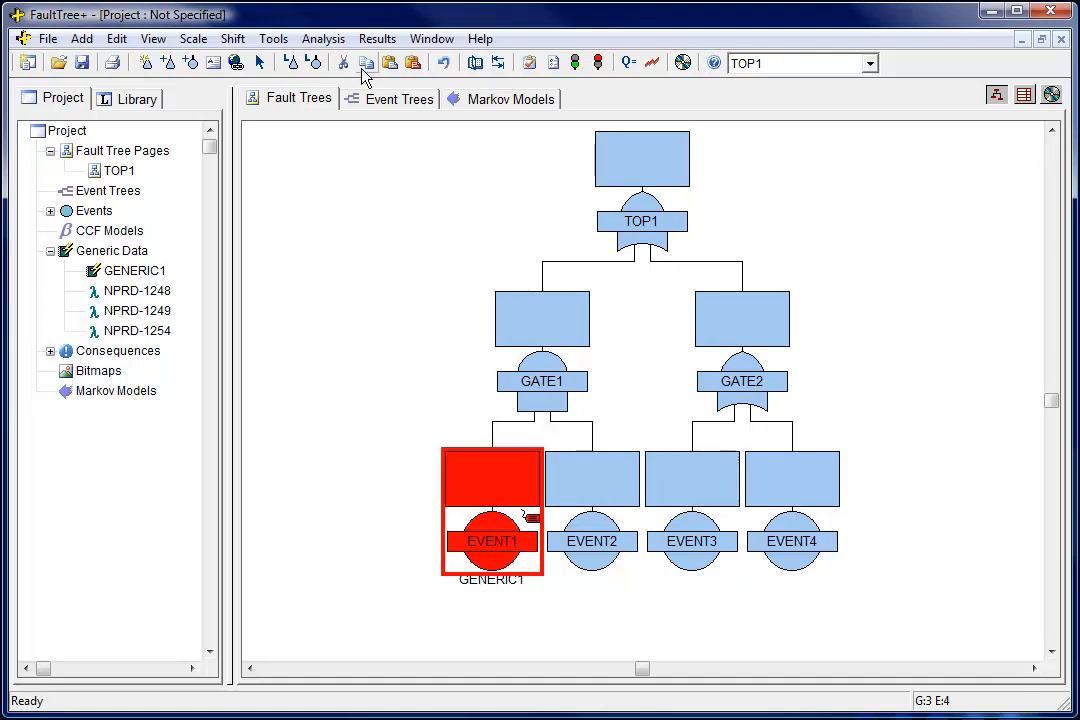
# Step: Copy EVENT1 from under GATE1 and paste it under GATE2 as a repeated event
pyautogui.click(742, 352)
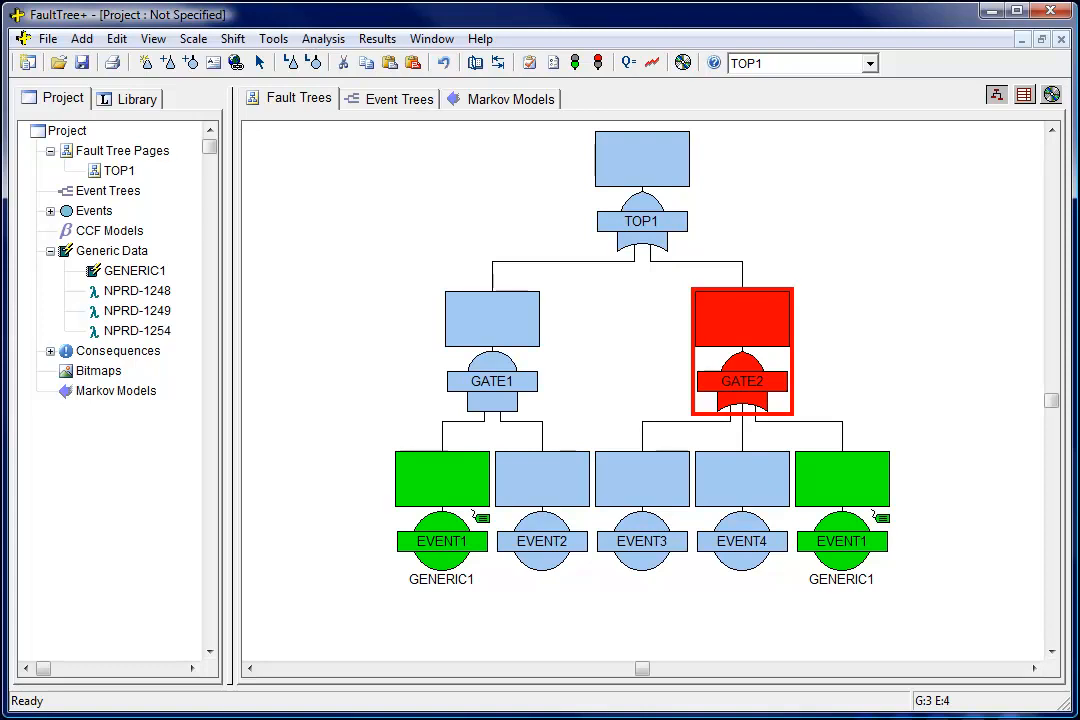
pyautogui.moveTo(440, 560)
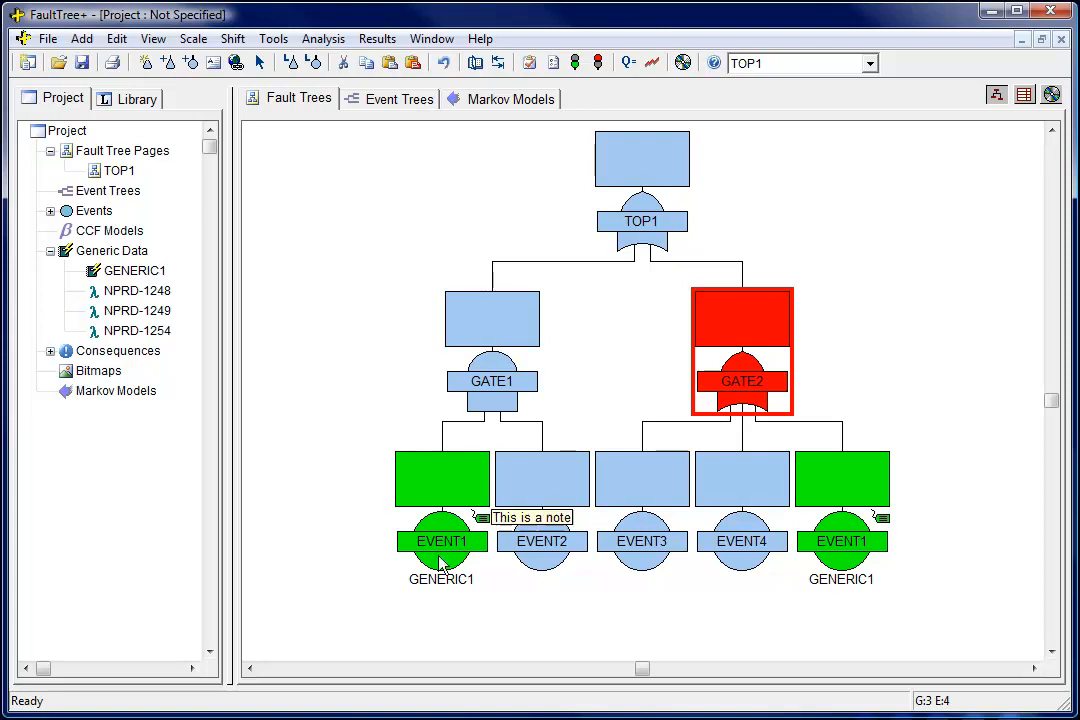
pyautogui.click(364, 62)
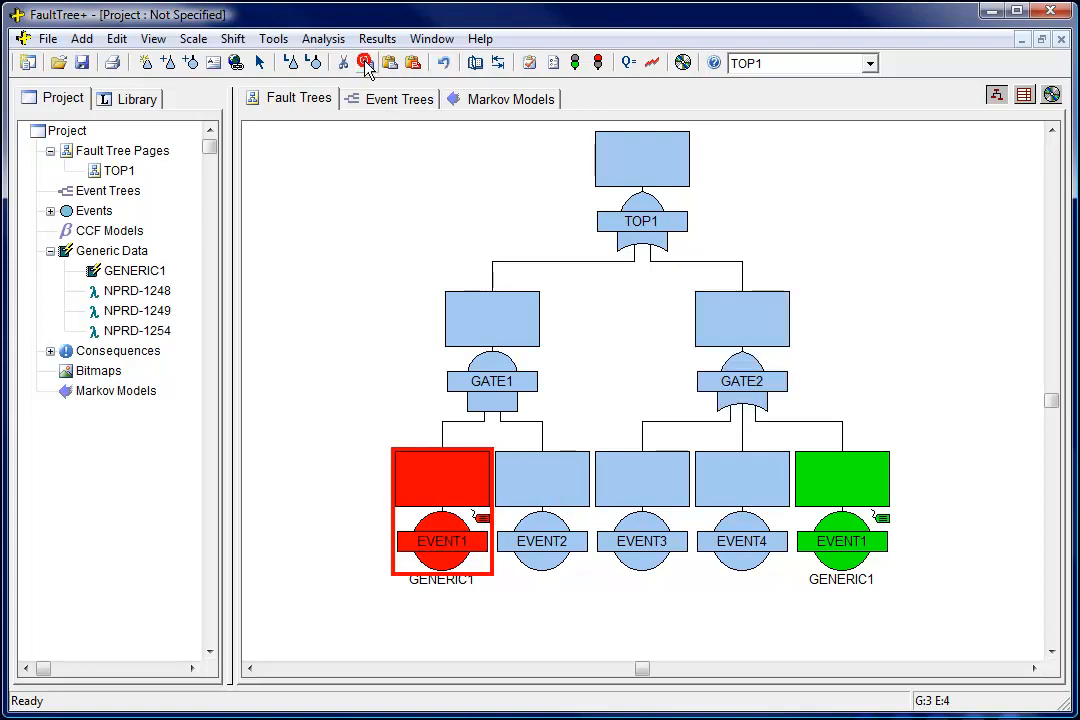
pyautogui.click(412, 62)
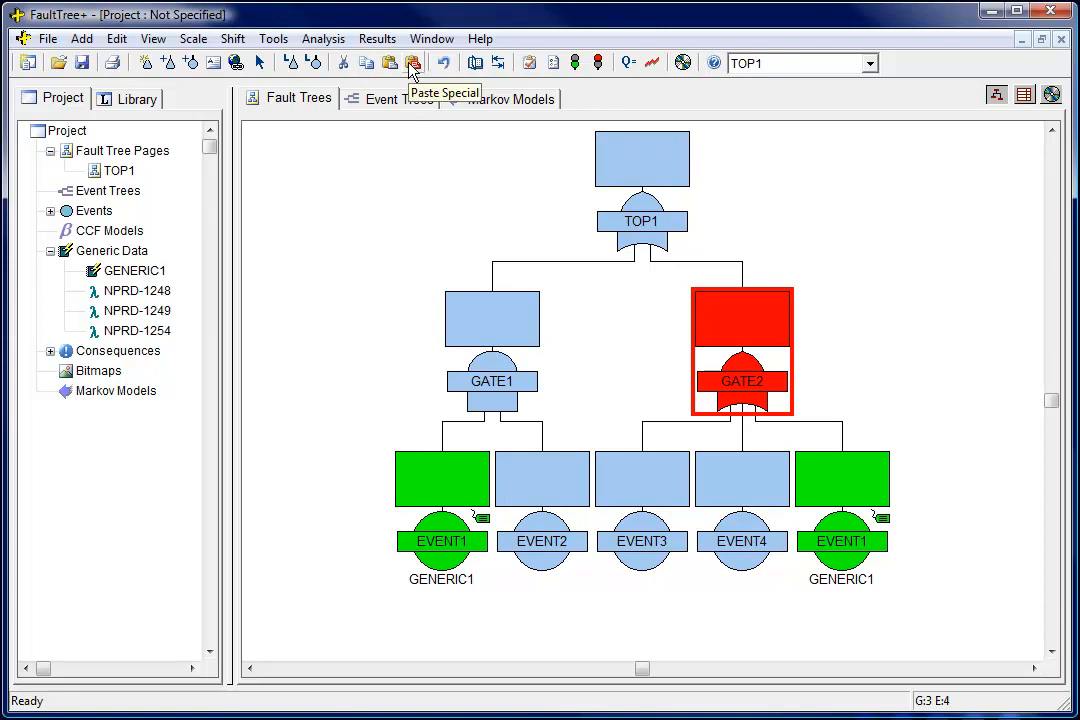
pyautogui.click(388, 62)
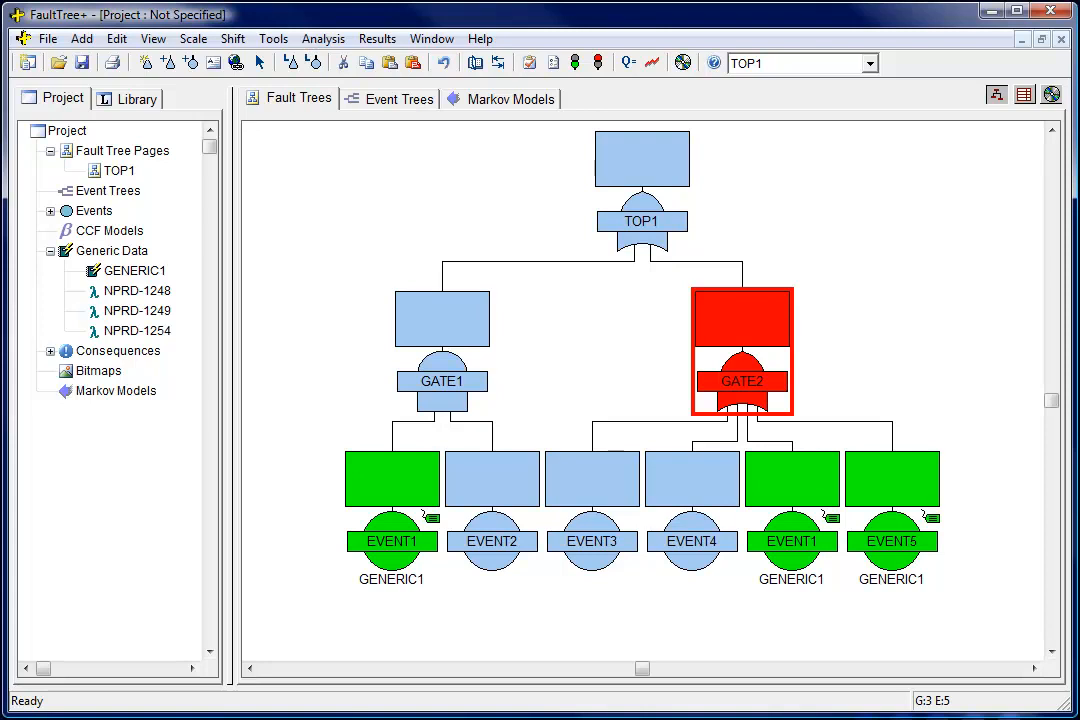
pyautogui.moveTo(646, 360)
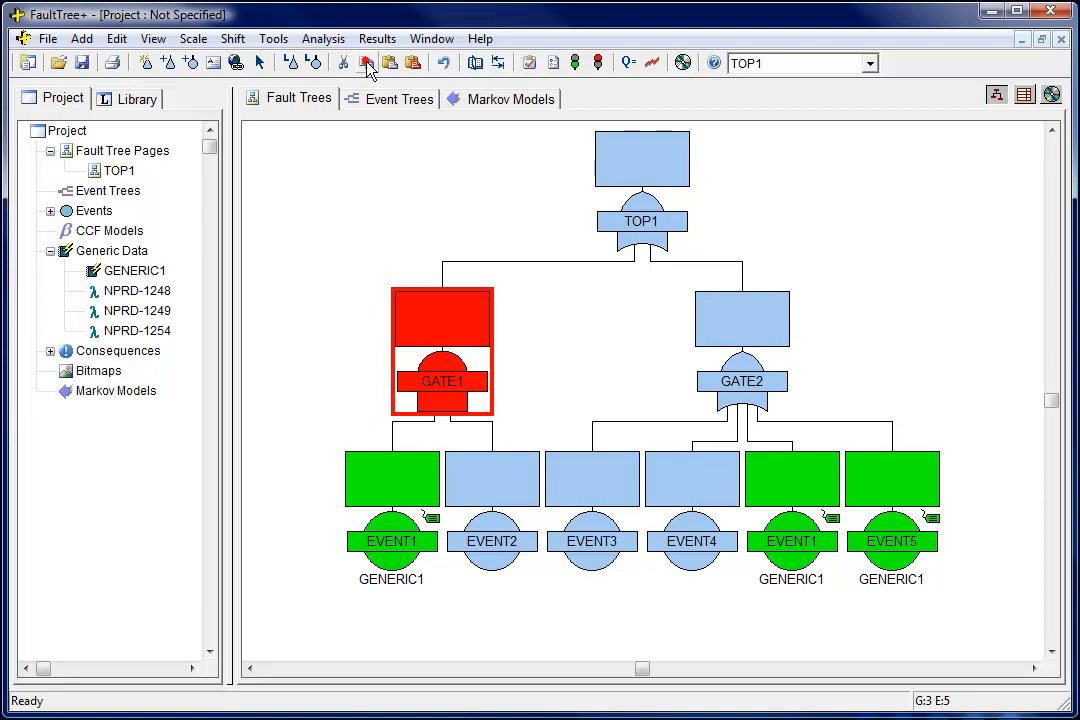
# Step: Copy the GATE1 branch, try Paste Special onto GATE2 listing its events, then cancel without pasting
pyautogui.click(412, 62)
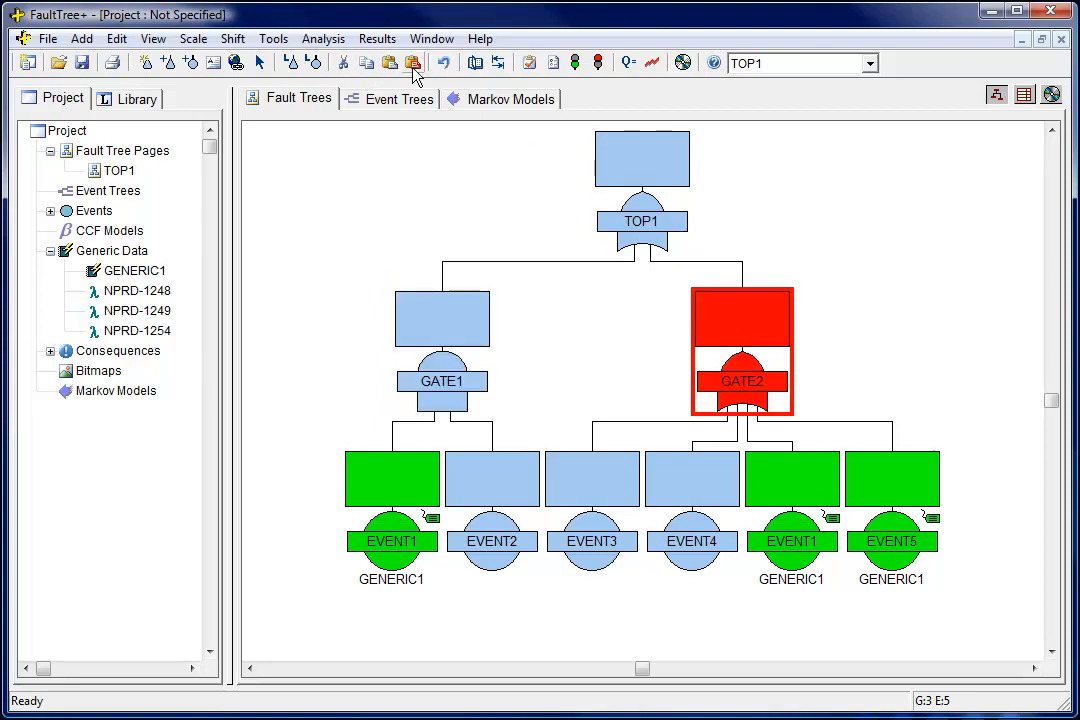
pyautogui.click(412, 62)
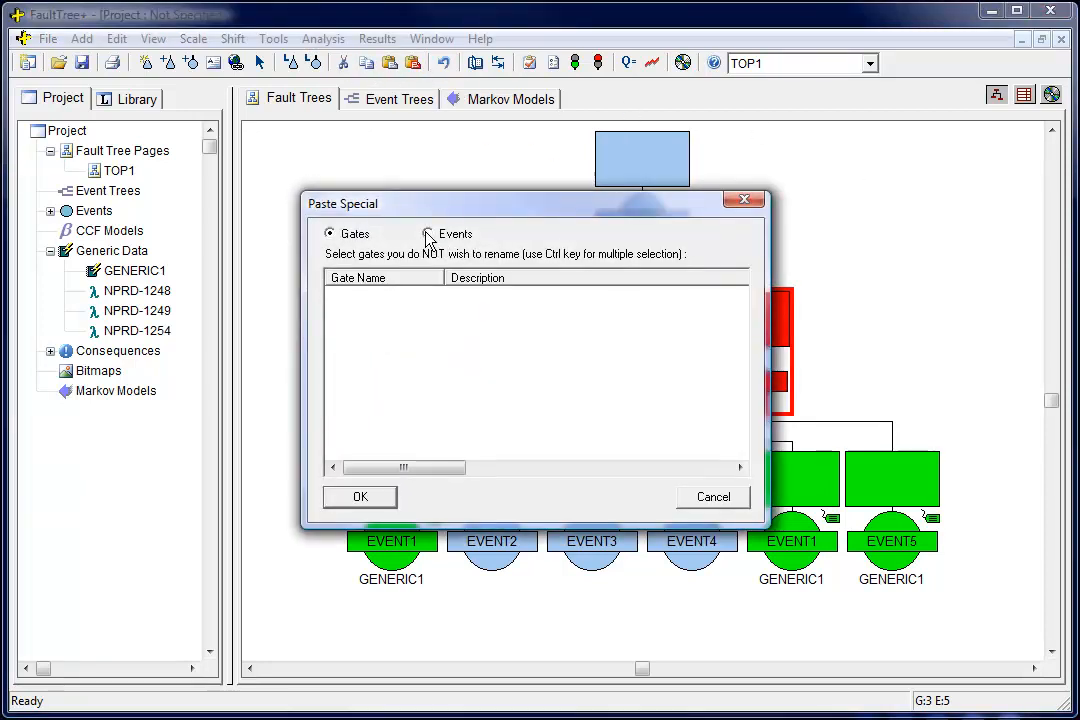
pyautogui.click(428, 232)
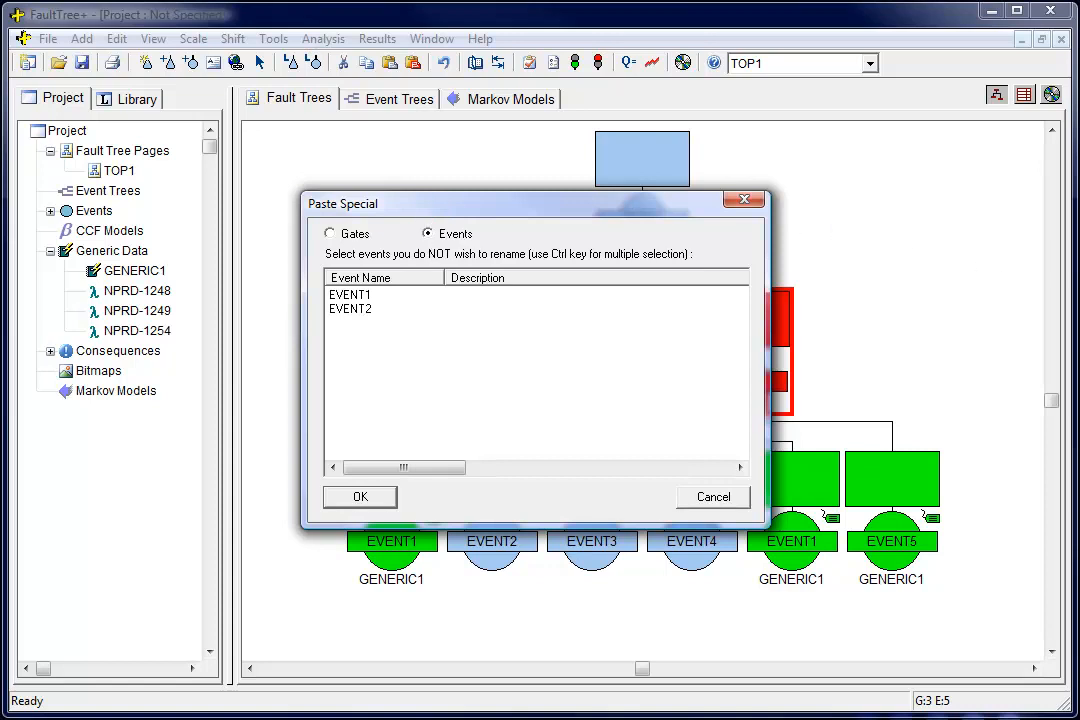
pyautogui.click(360, 496)
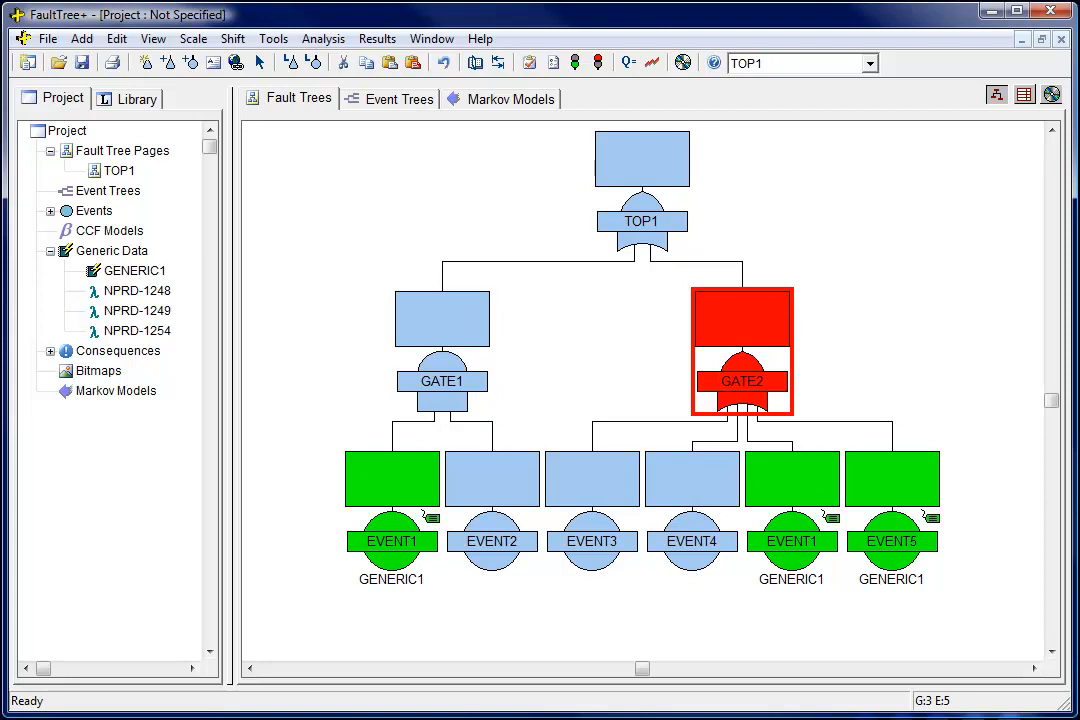
# Step: Connect the example .psl electrical library via File > Connect to Library
pyautogui.click(48, 38)
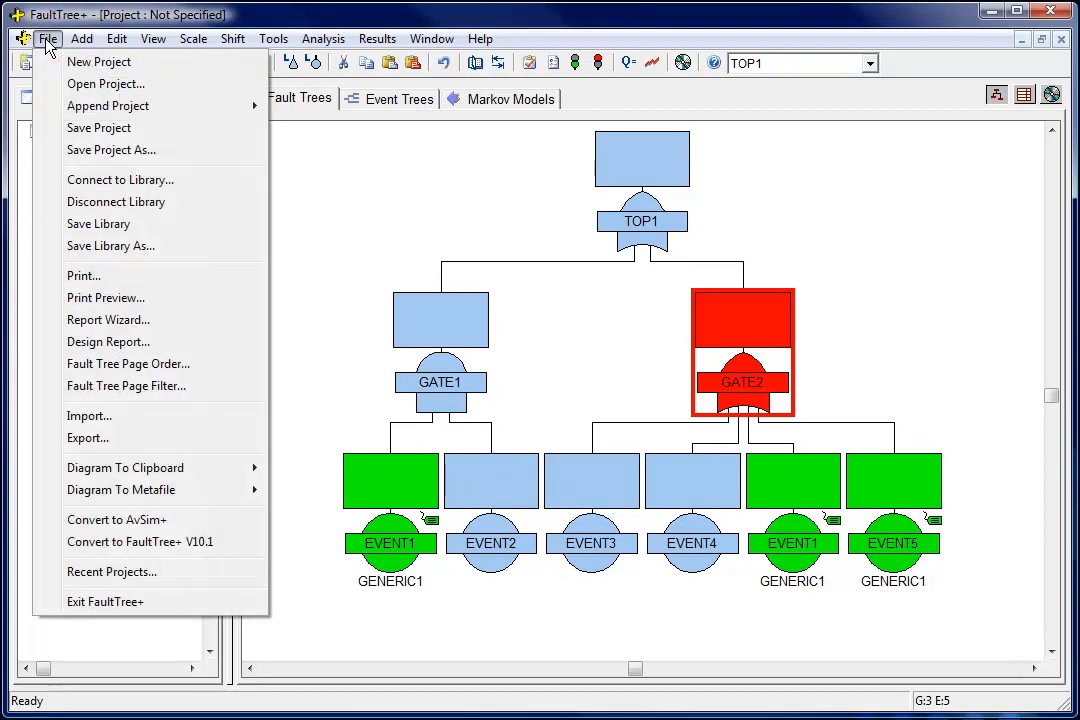
pyautogui.click(104, 84)
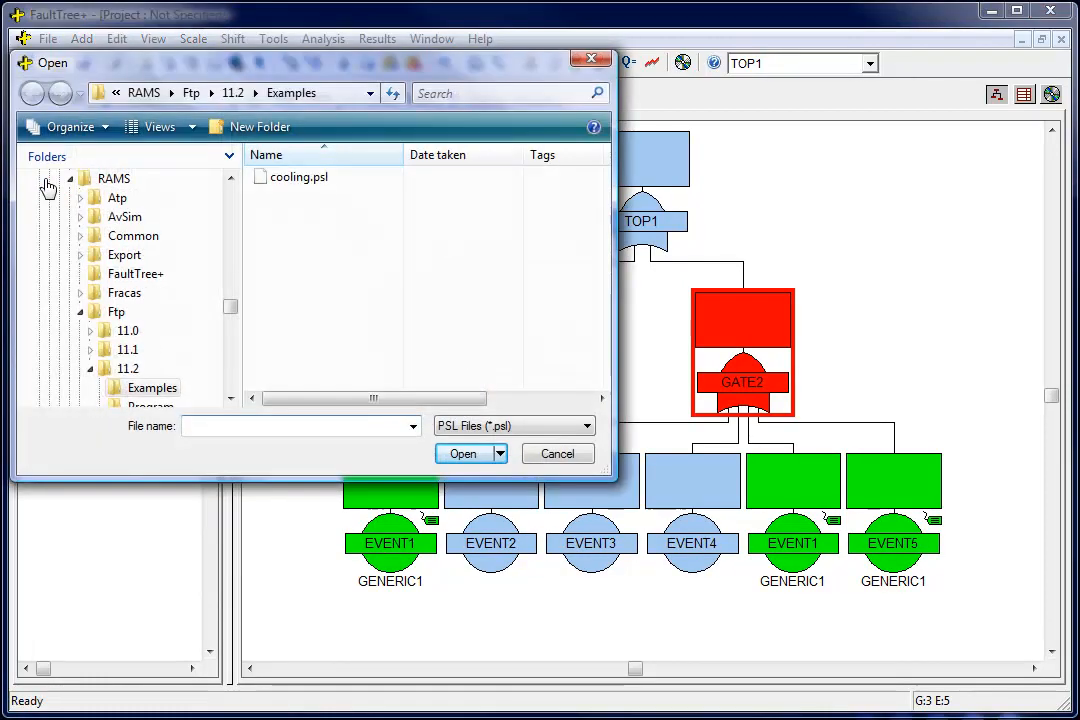
pyautogui.click(588, 424)
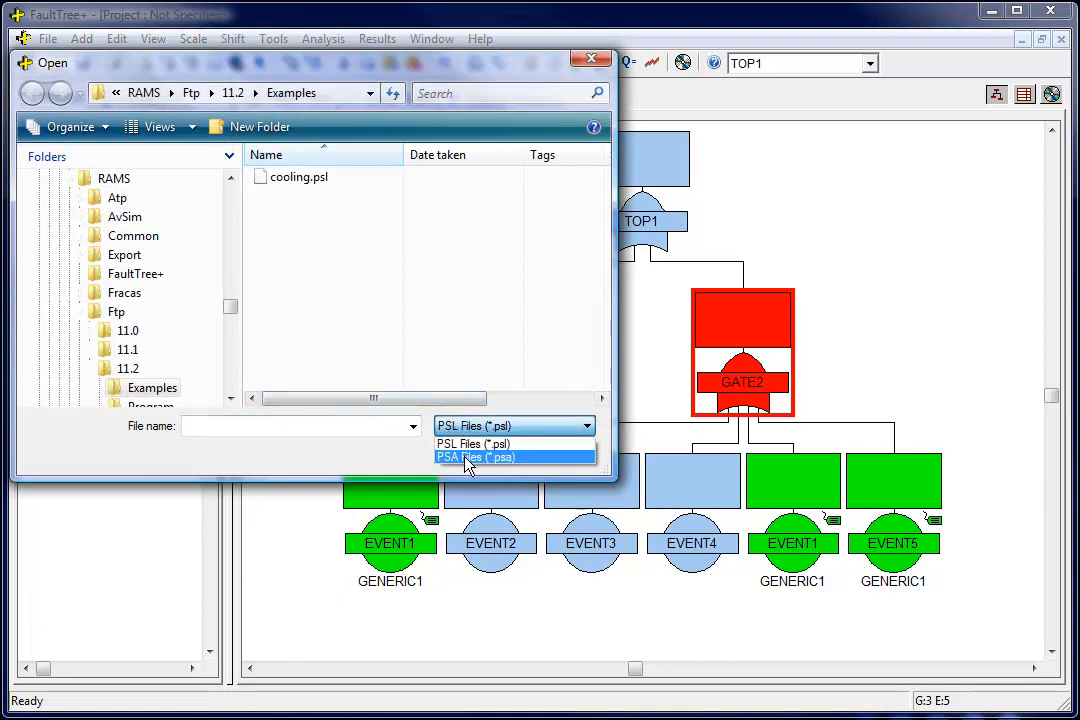
pyautogui.click(476, 456)
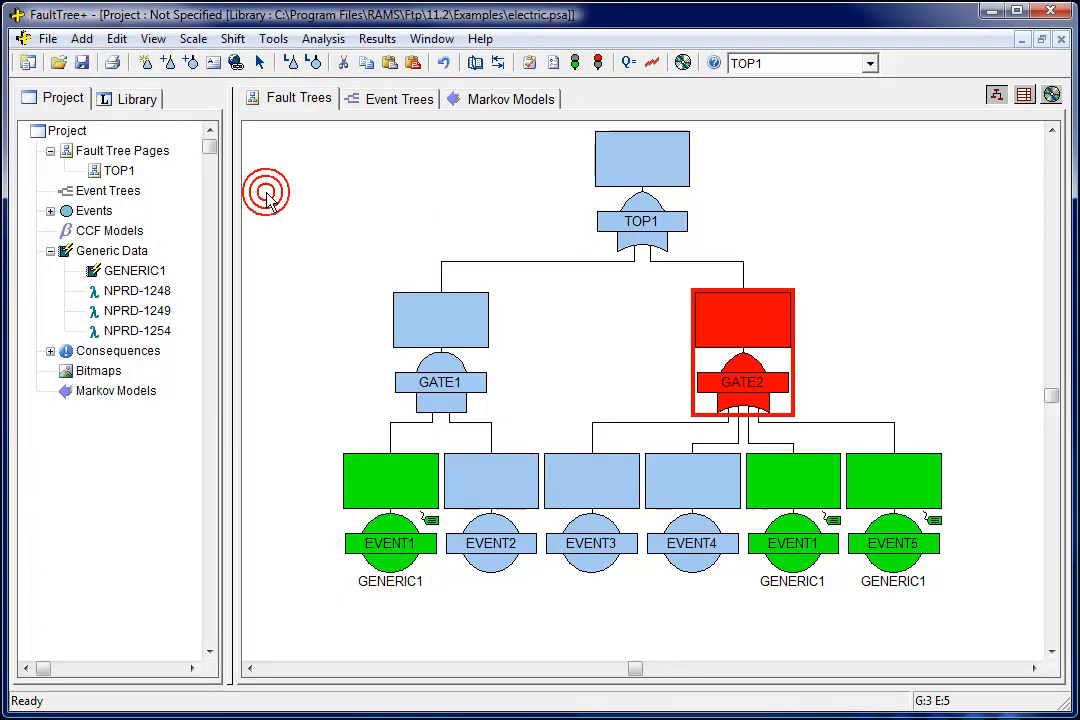
# Step: Browse the library's events to show TOP2 over C1, C2 and DGEN, then begin closing the project
pyautogui.click(128, 98)
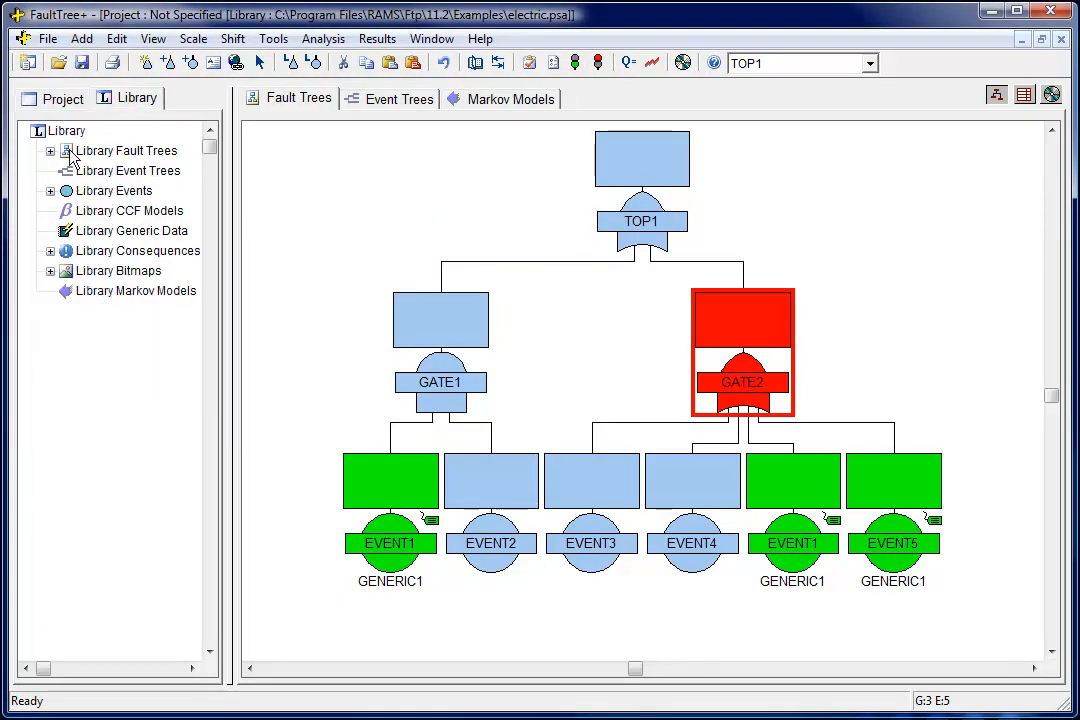
pyautogui.click(48, 190)
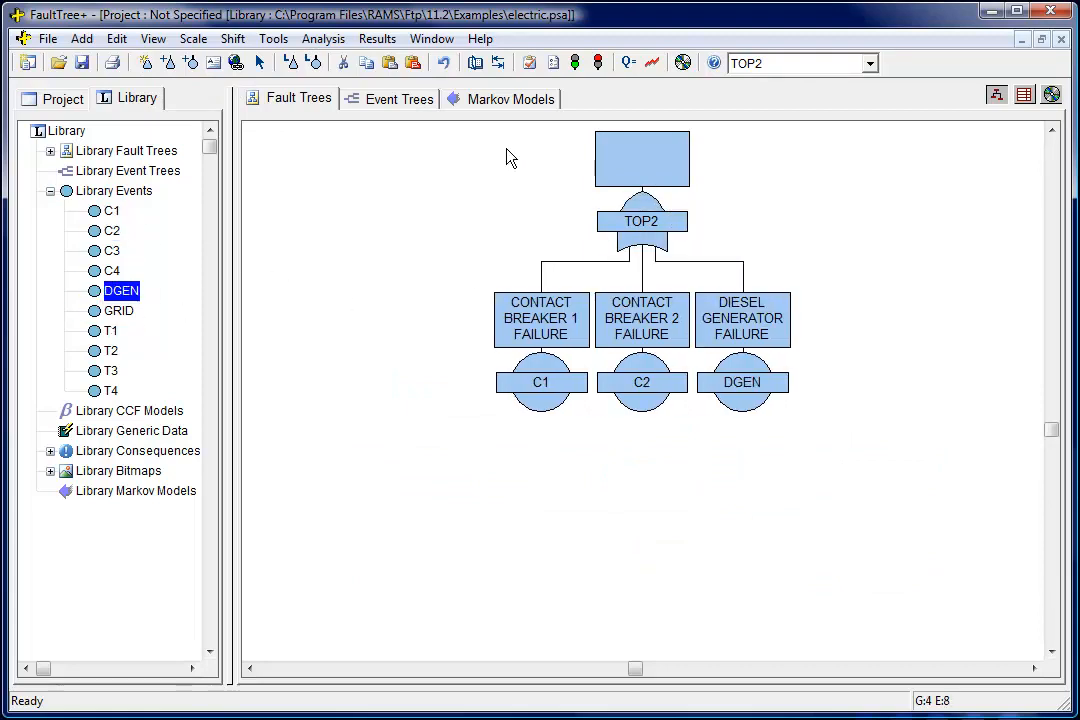
pyautogui.click(272, 38)
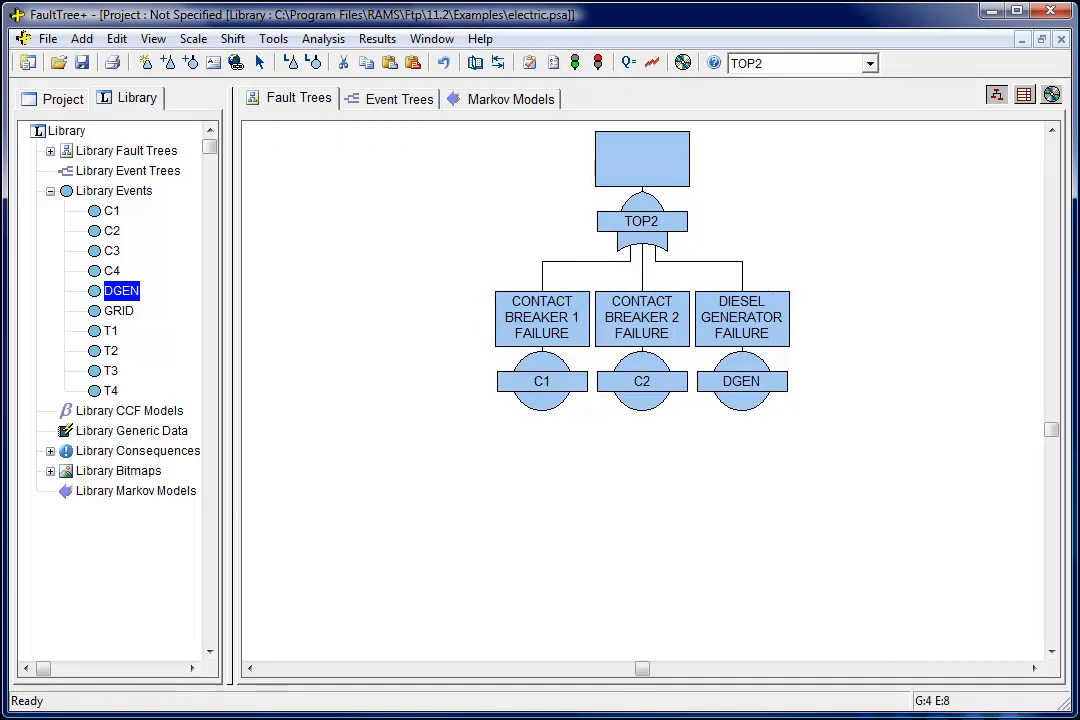
pyautogui.click(48, 38)
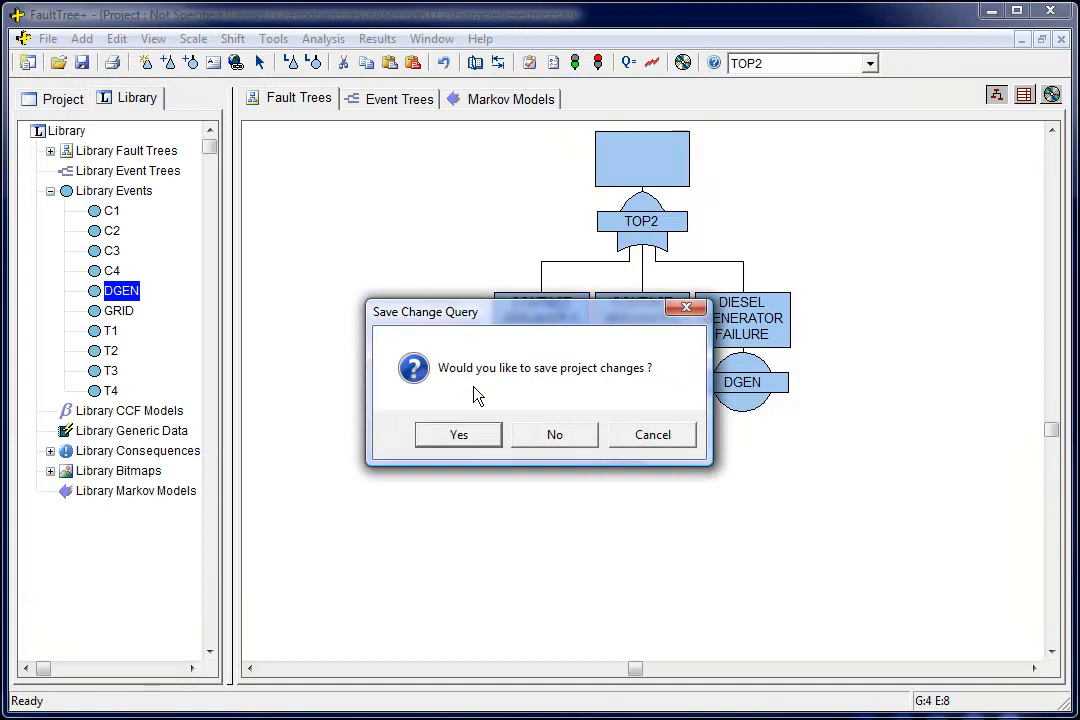
# Step: Load master2.psa from the Examples folder and run the analysis on its COOLING fault tree
pyautogui.click(554, 434)
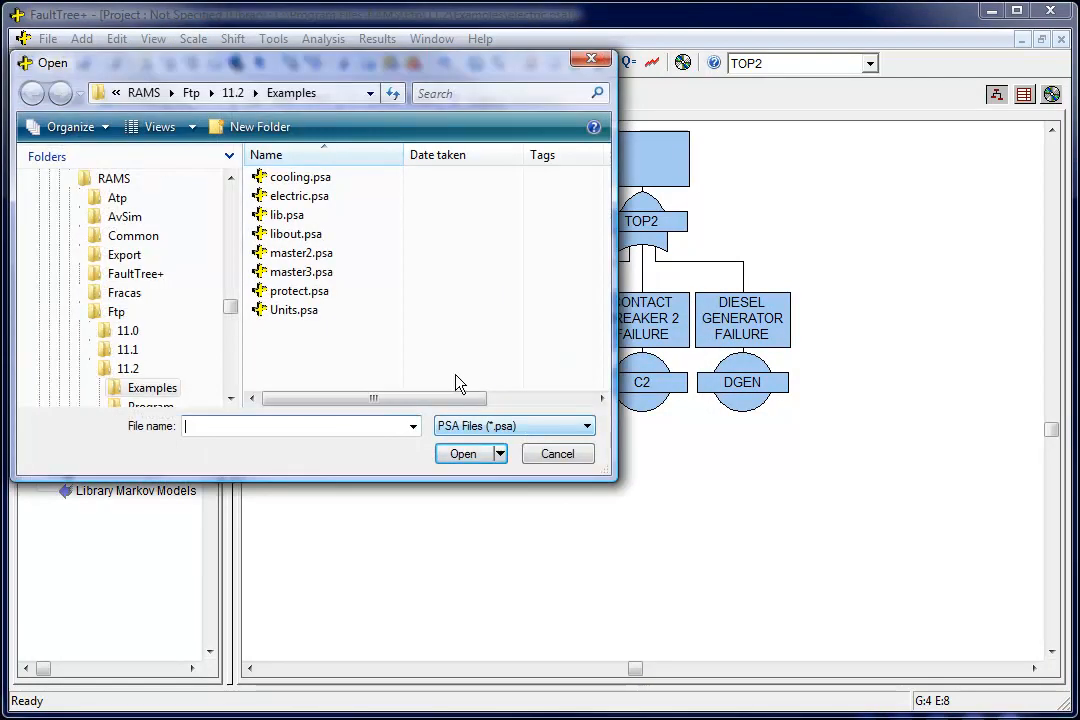
pyautogui.doubleClick(302, 252)
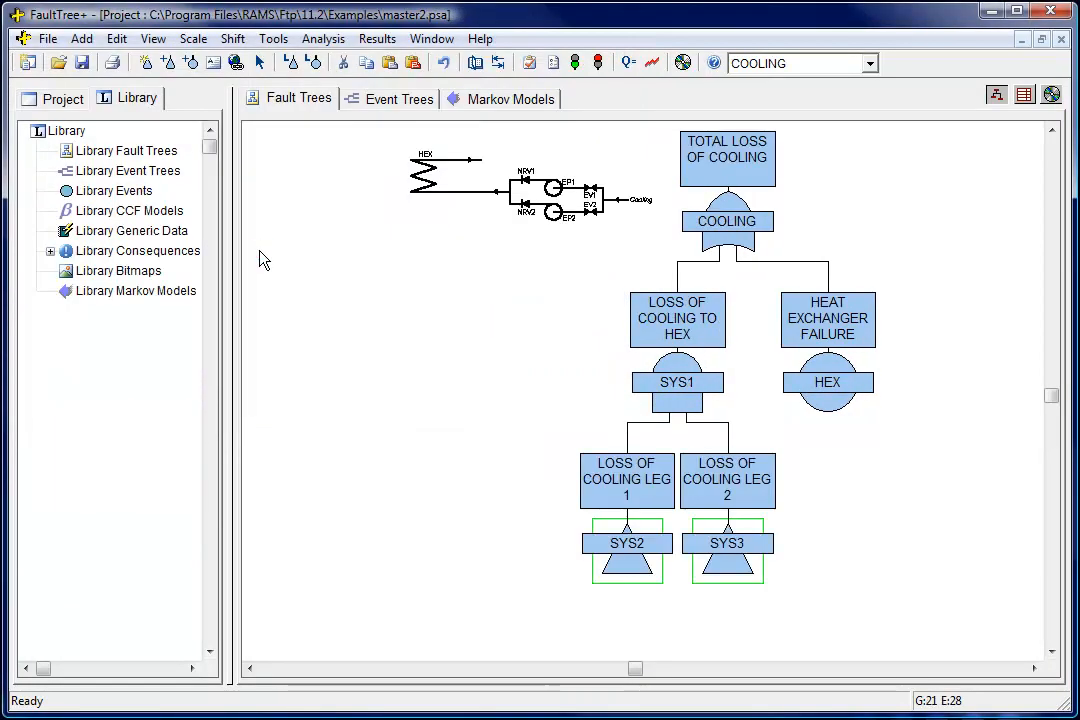
pyautogui.moveTo(574, 62)
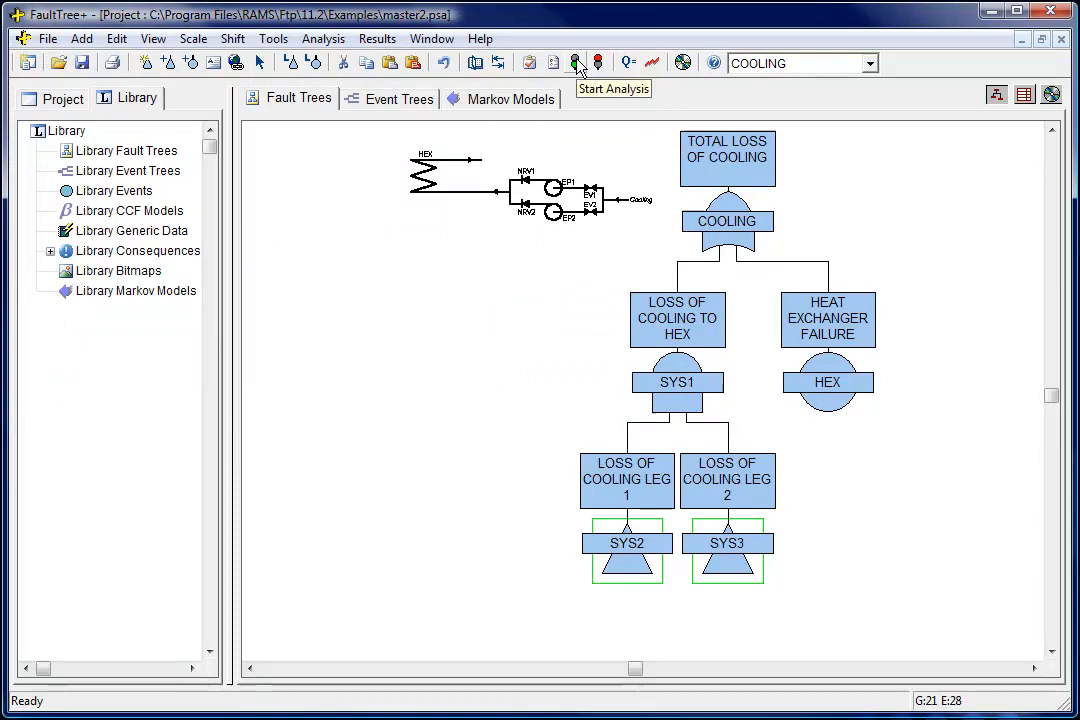
pyautogui.click(576, 62)
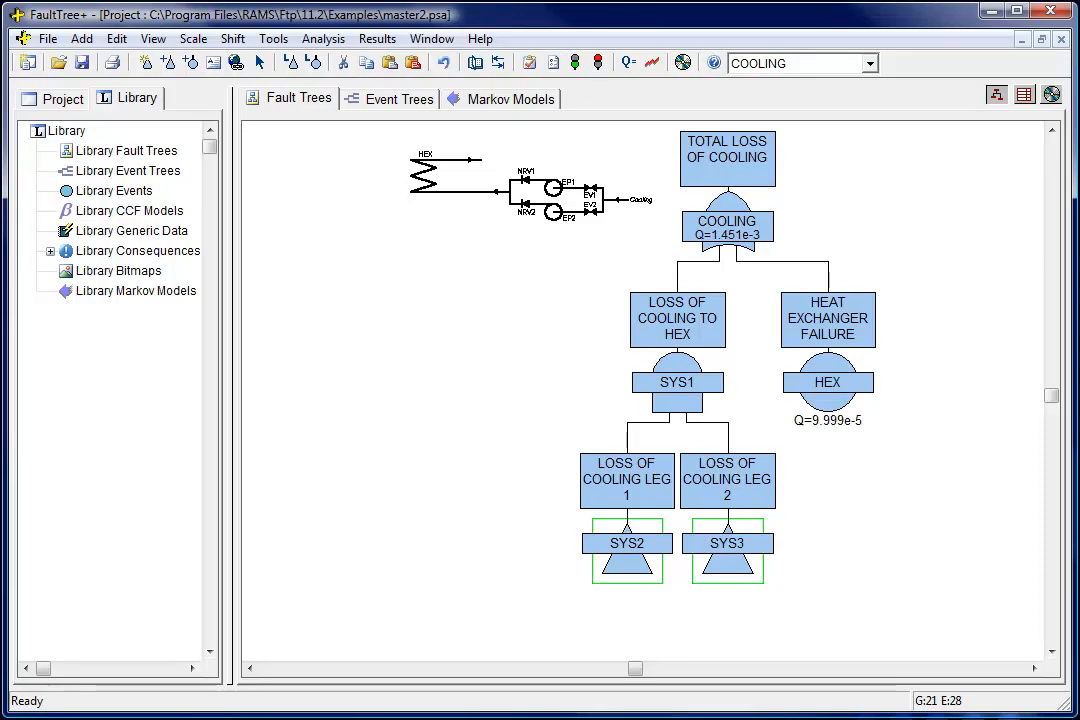
pyautogui.moveTo(628, 62)
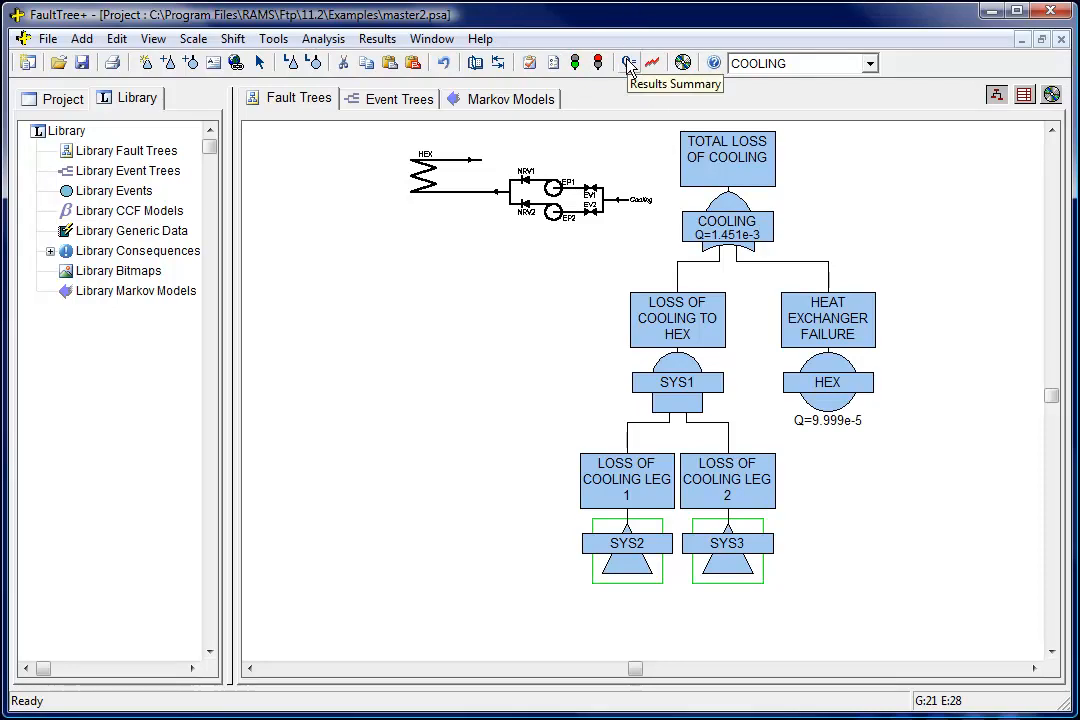
# Step: Review the COOLING results summary and minimal cut sets, tracing the top cut set EP1.EP2 on the tree
pyautogui.click(628, 62)
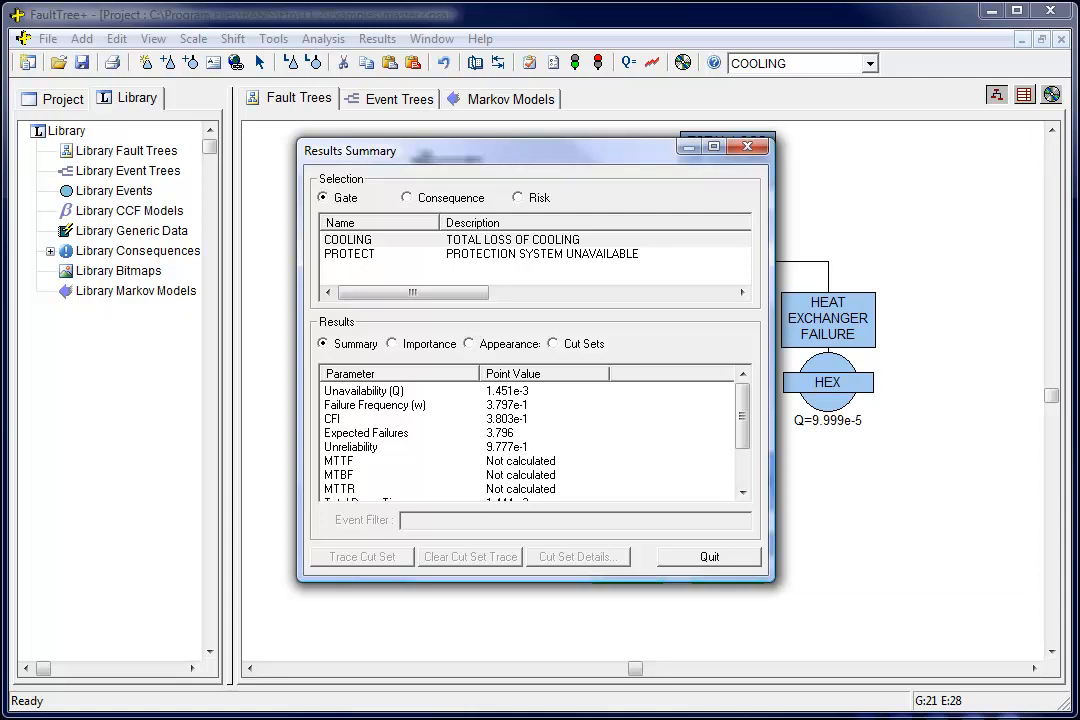
pyautogui.click(552, 344)
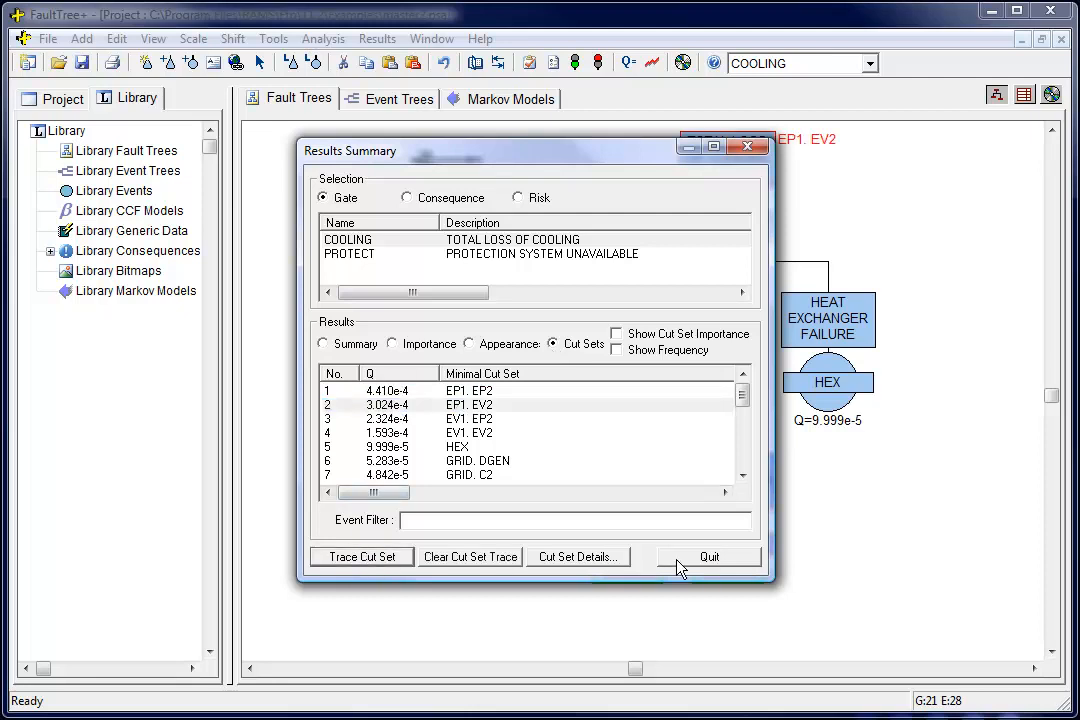
pyautogui.click(708, 556)
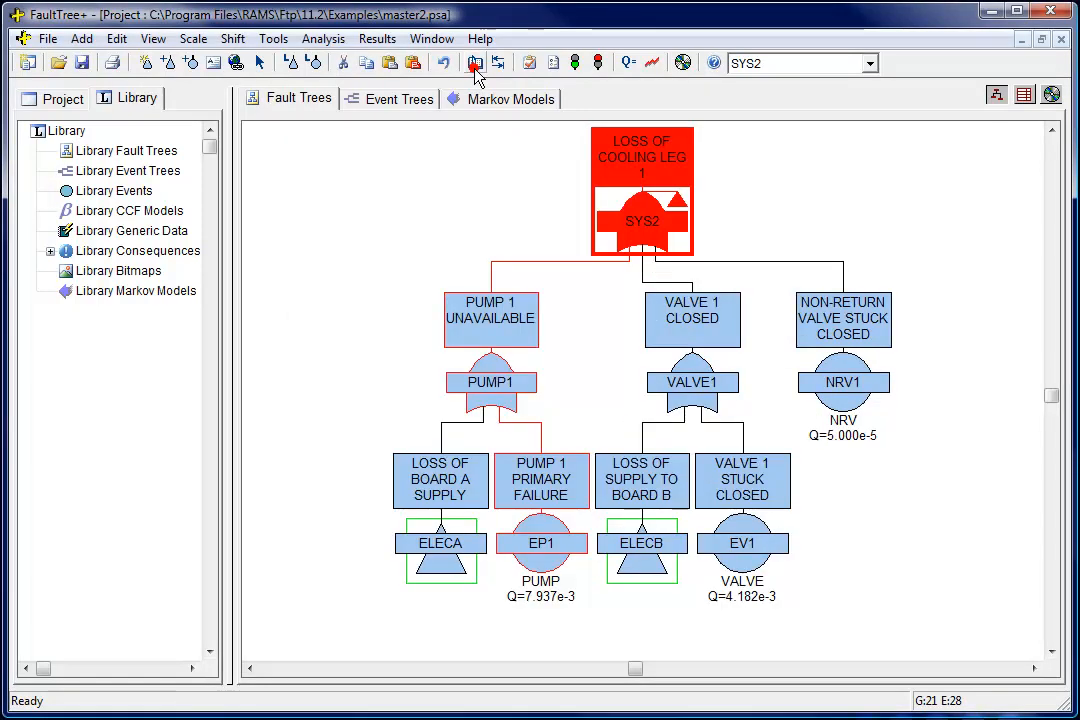
# Step: View the event importance rankings with EP1 most important, then quit the results summary
pyautogui.click(476, 62)
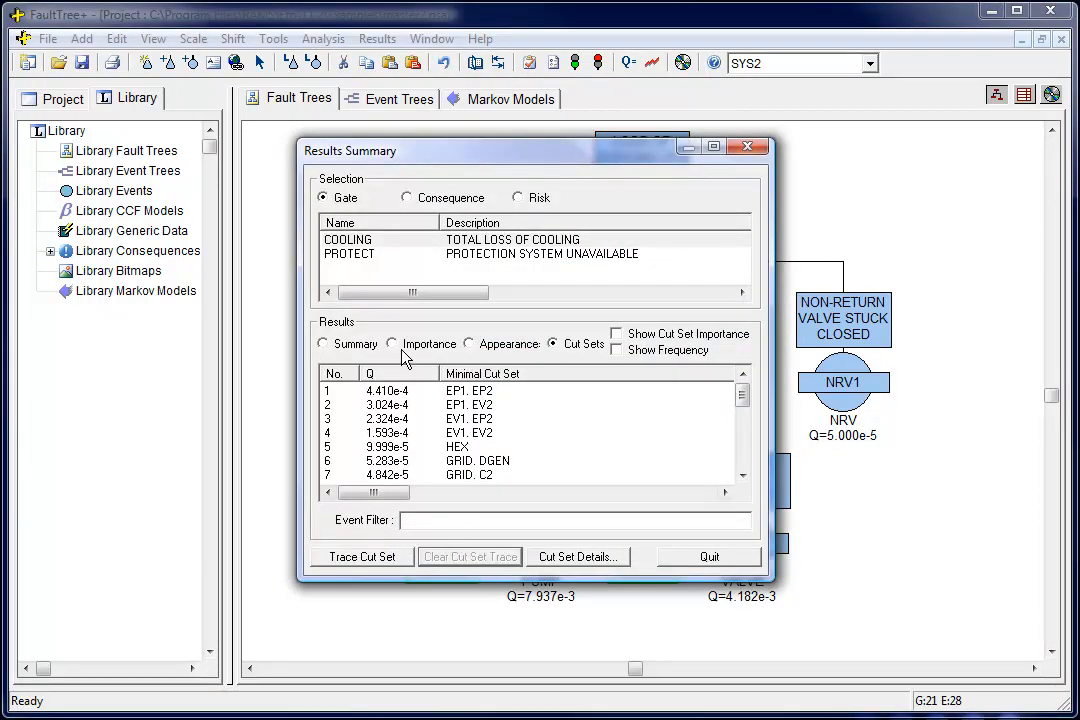
pyautogui.click(392, 344)
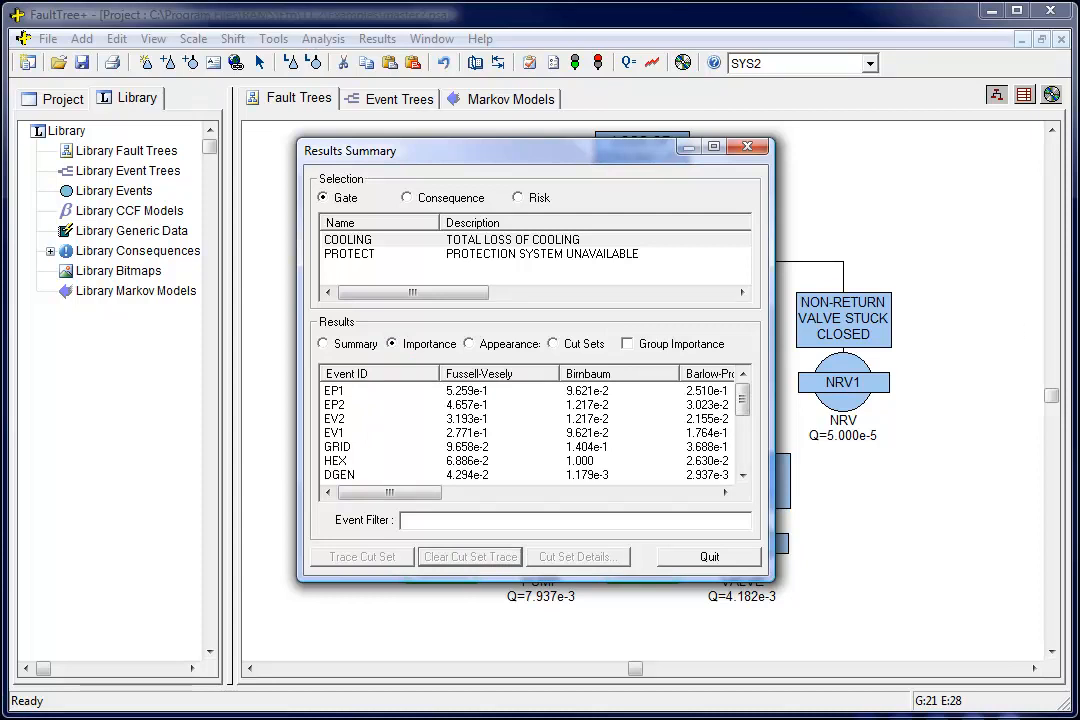
pyautogui.click(708, 556)
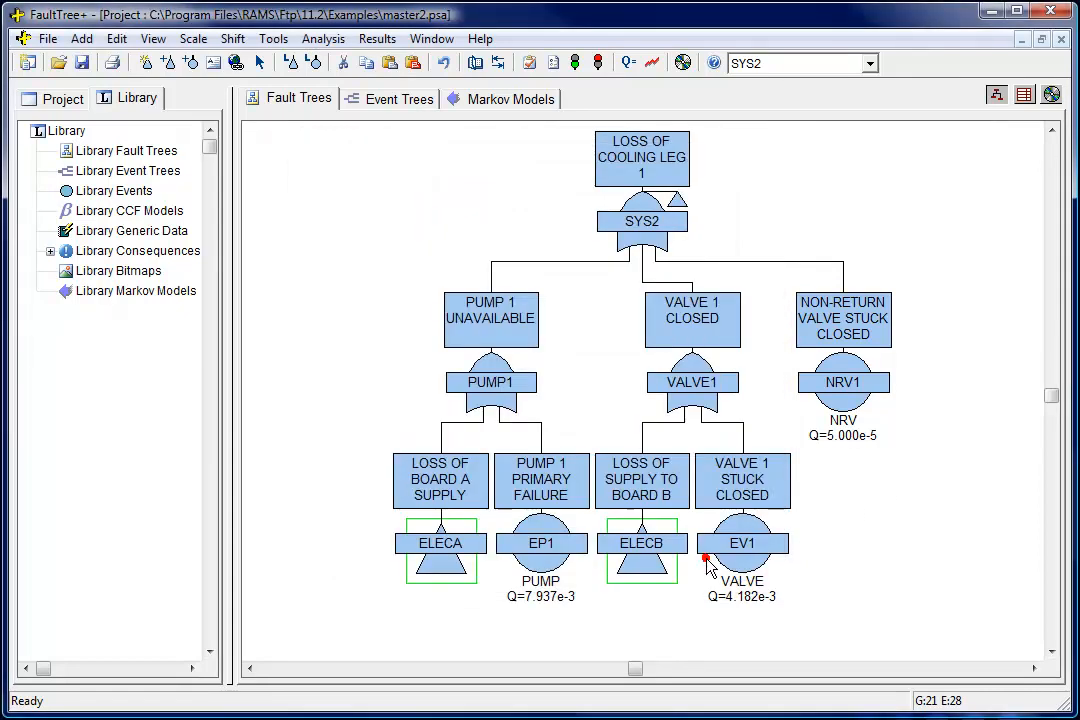
# Step: Launch Print Preview with gate COOLING as the report filter, reaching the Report Explorer
pyautogui.click(48, 38)
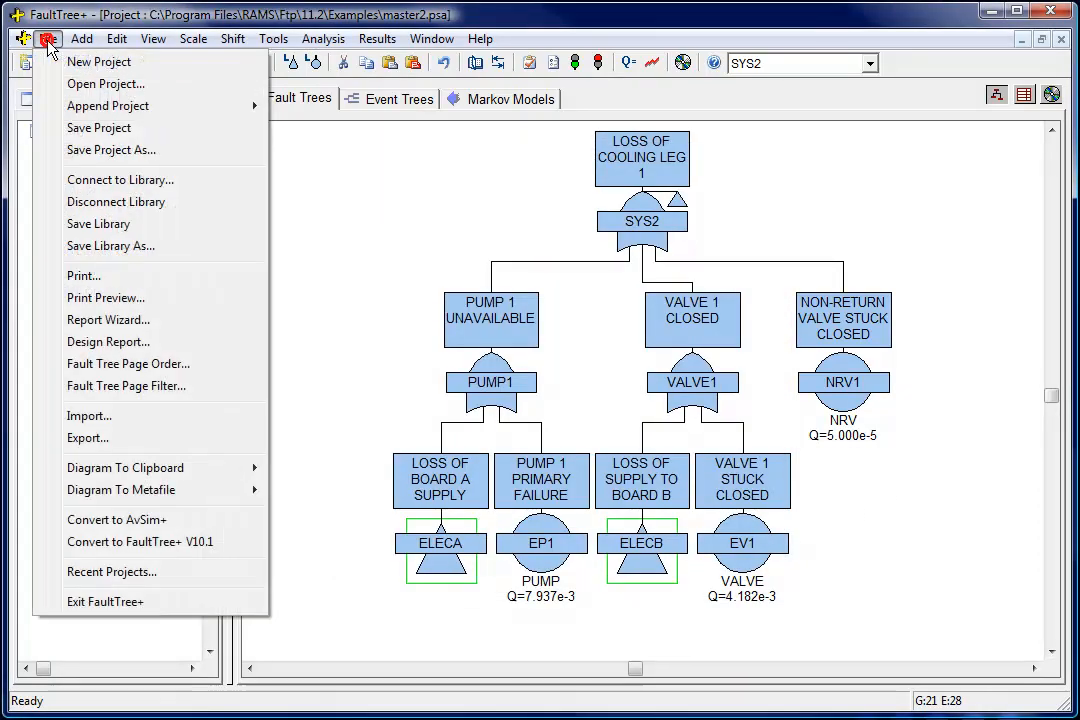
pyautogui.moveTo(104, 296)
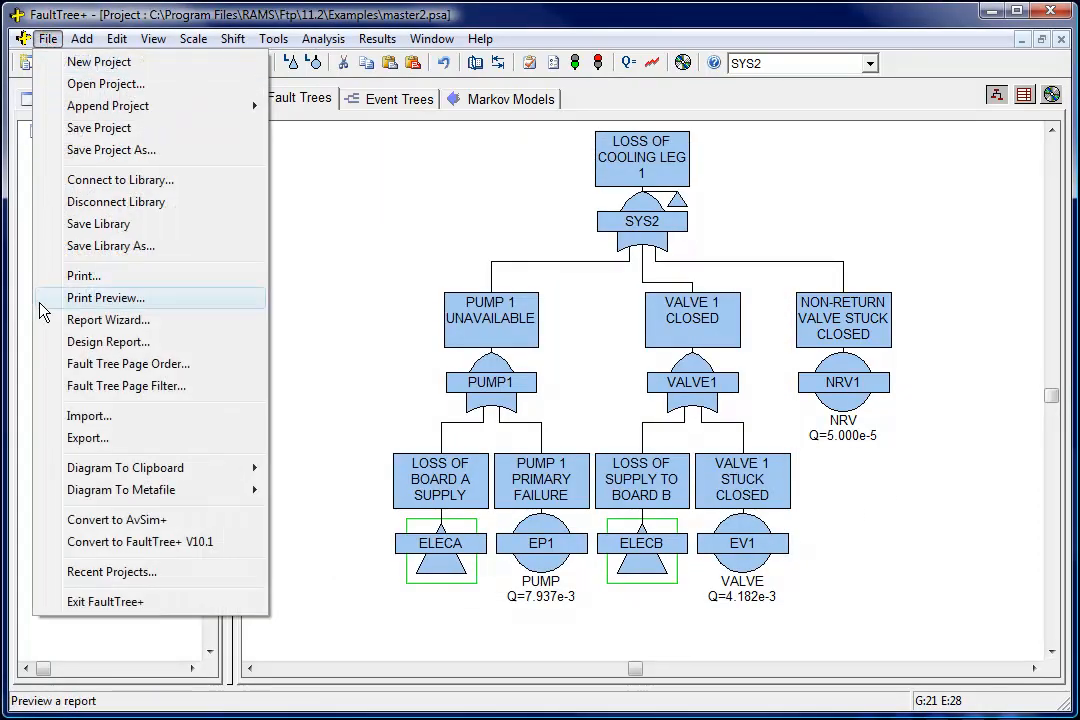
pyautogui.click(104, 296)
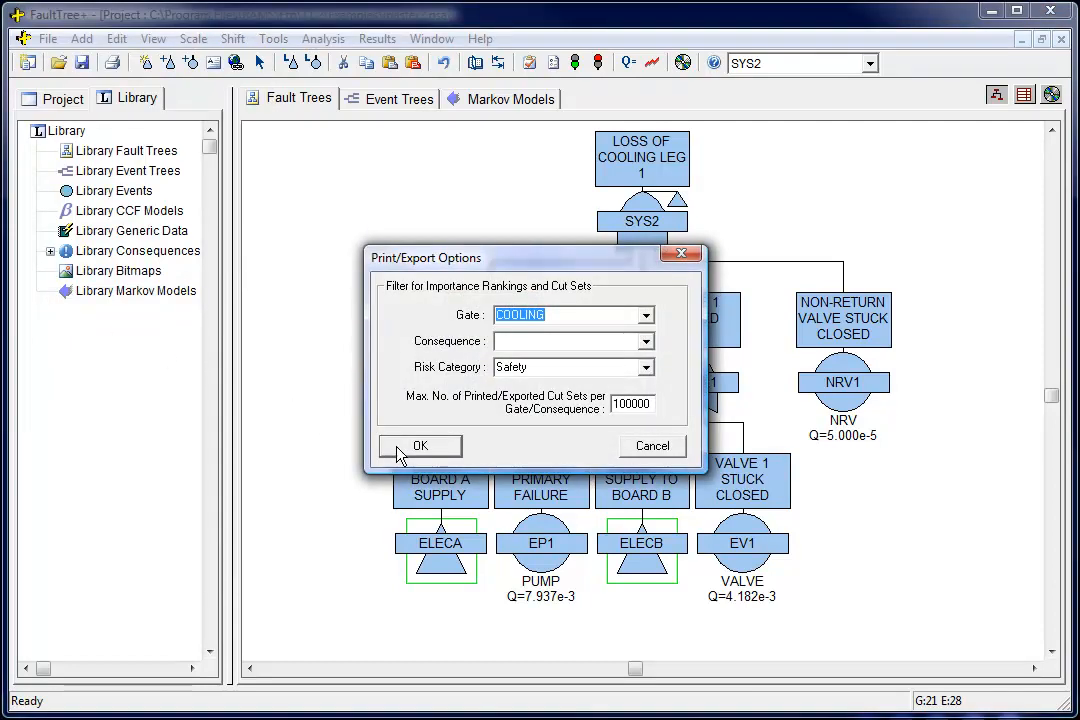
pyautogui.click(420, 444)
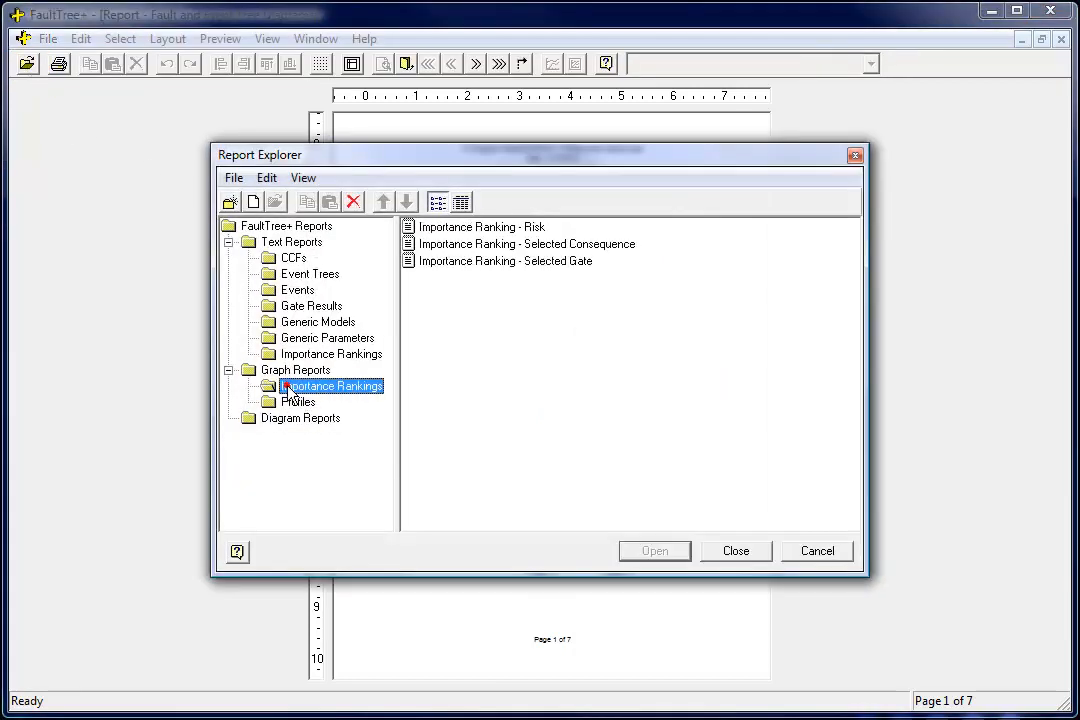
# Step: View the Importance Ranking - Selected Gate chart and the gate time profiles for COOLING
pyautogui.click(504, 260)
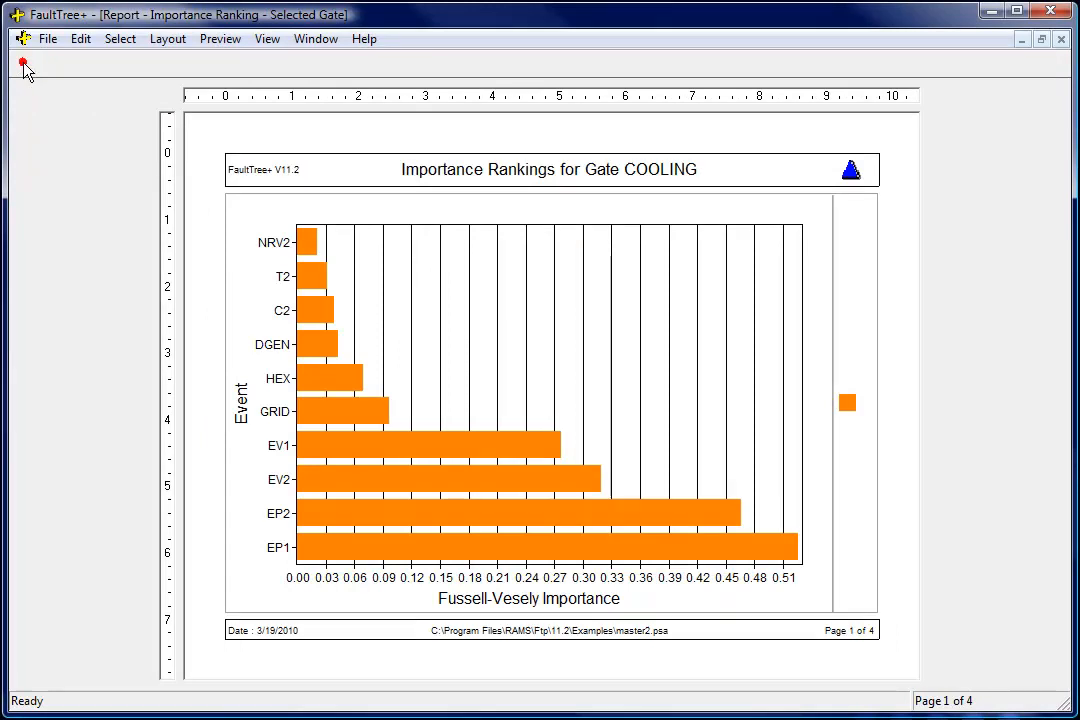
pyautogui.click(24, 62)
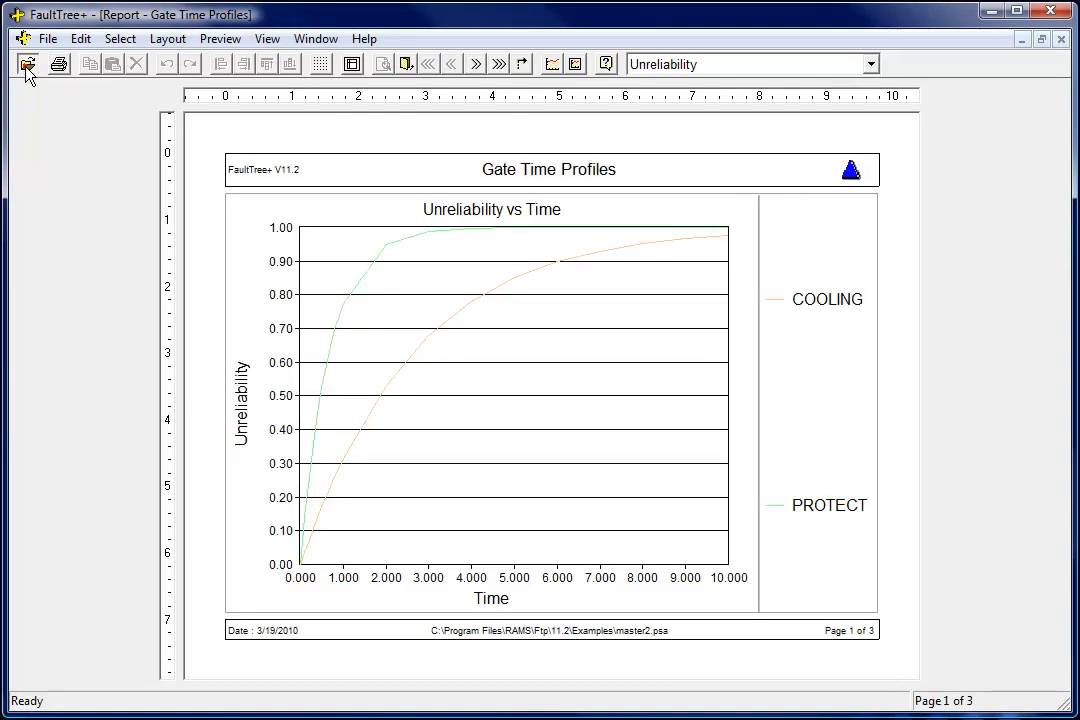
pyautogui.click(28, 62)
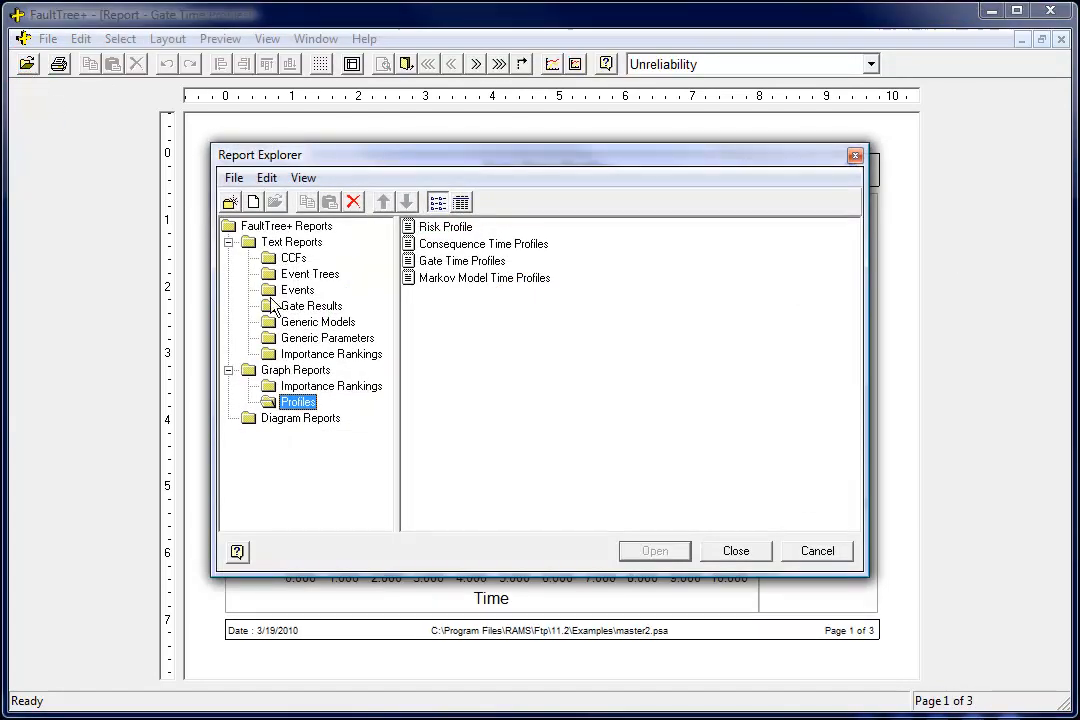
# Step: View the detailed gate results report enlarged, then the Minimal Cut Sets - Fault Tree report
pyautogui.click(310, 304)
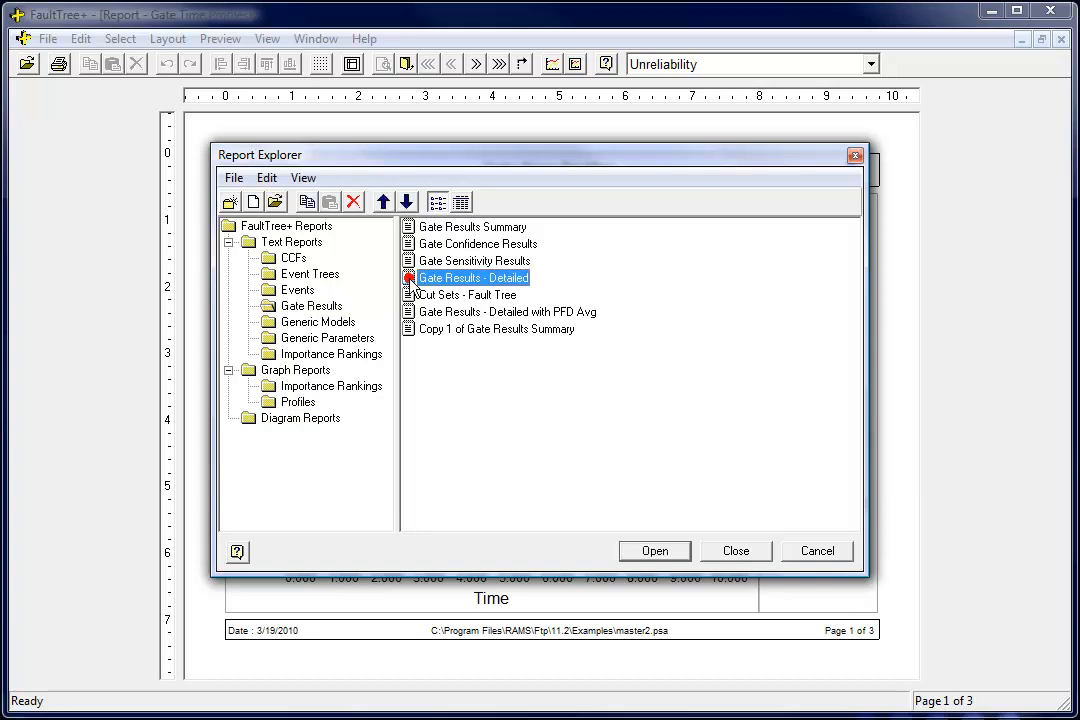
pyautogui.click(654, 550)
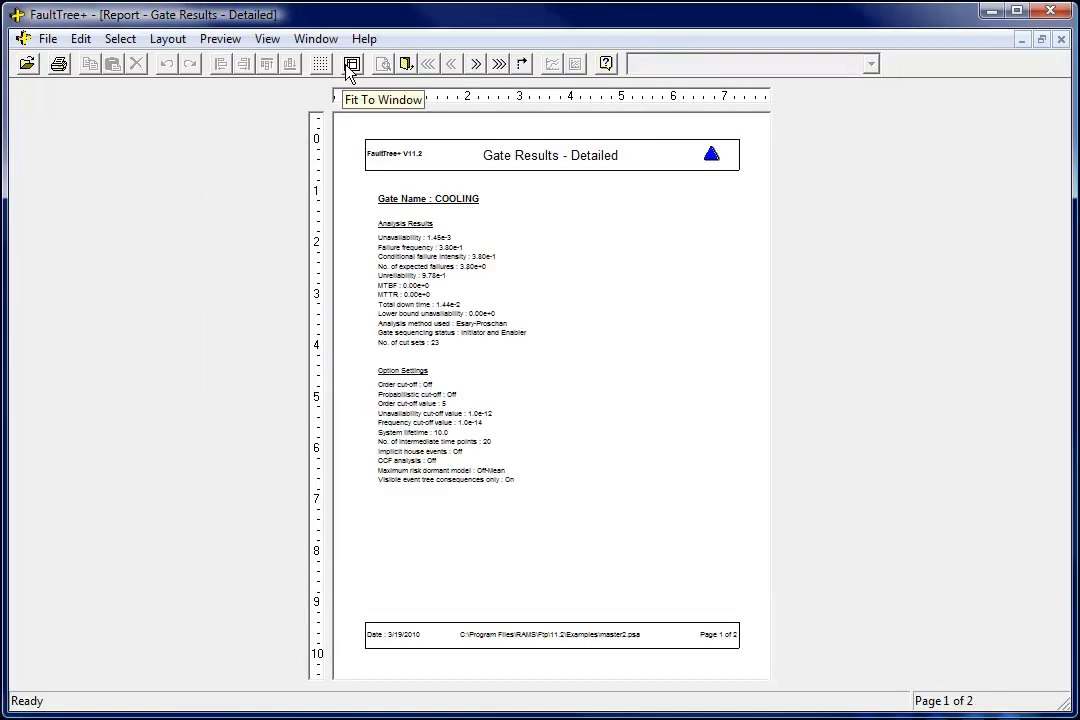
pyautogui.click(352, 62)
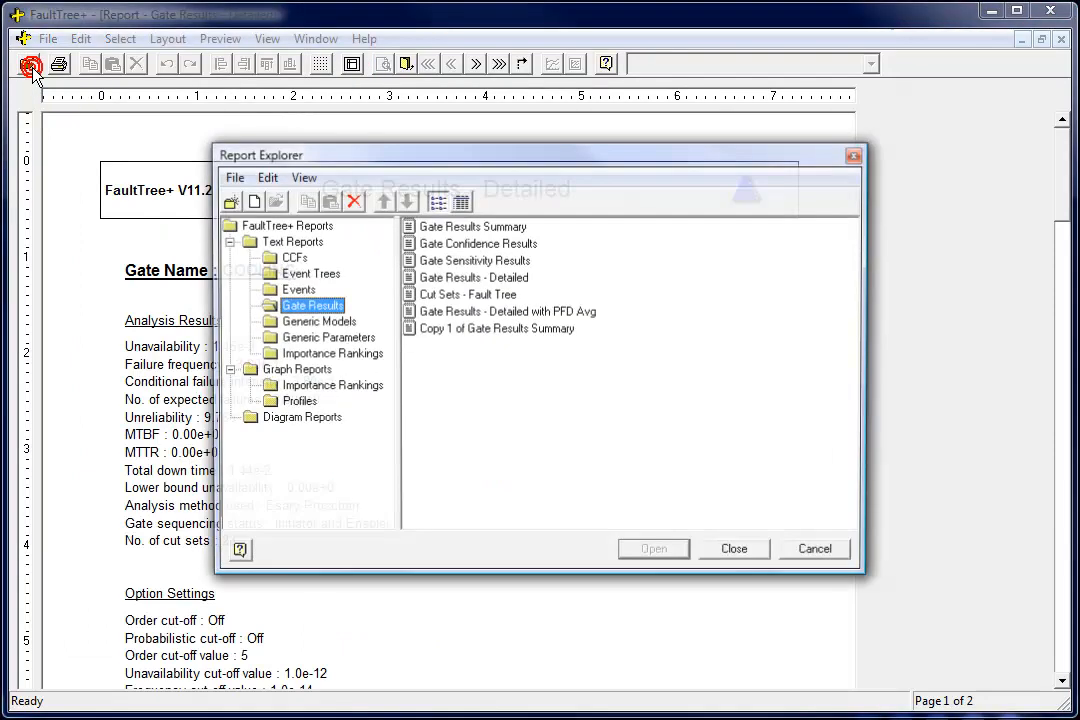
pyautogui.click(468, 294)
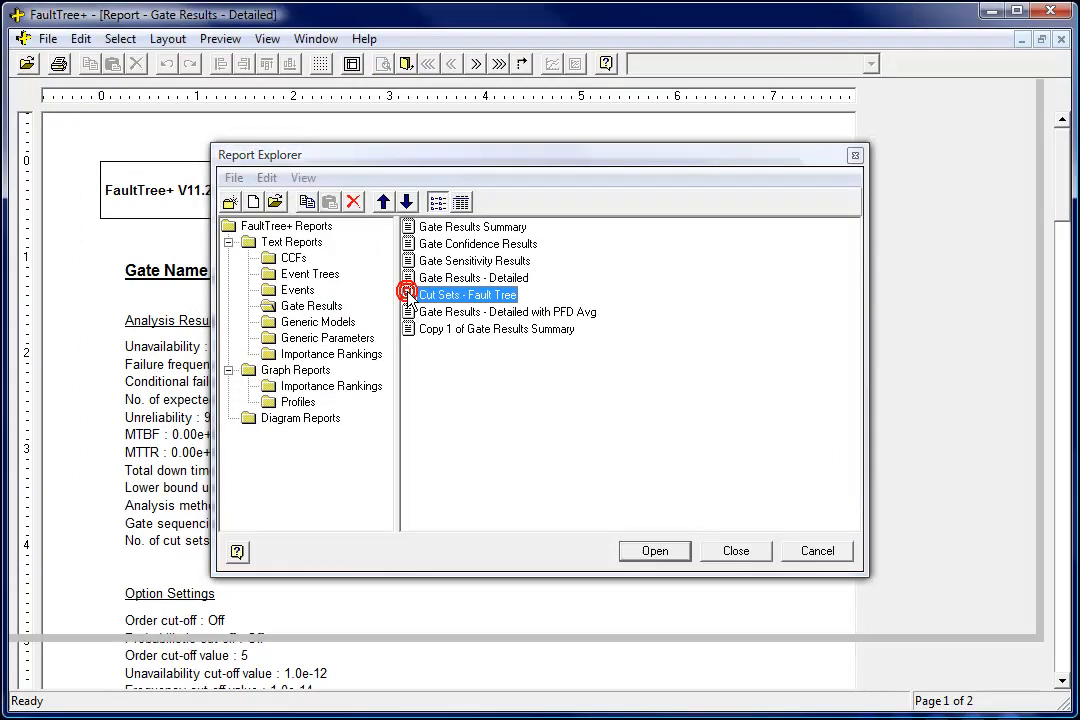
pyautogui.click(654, 550)
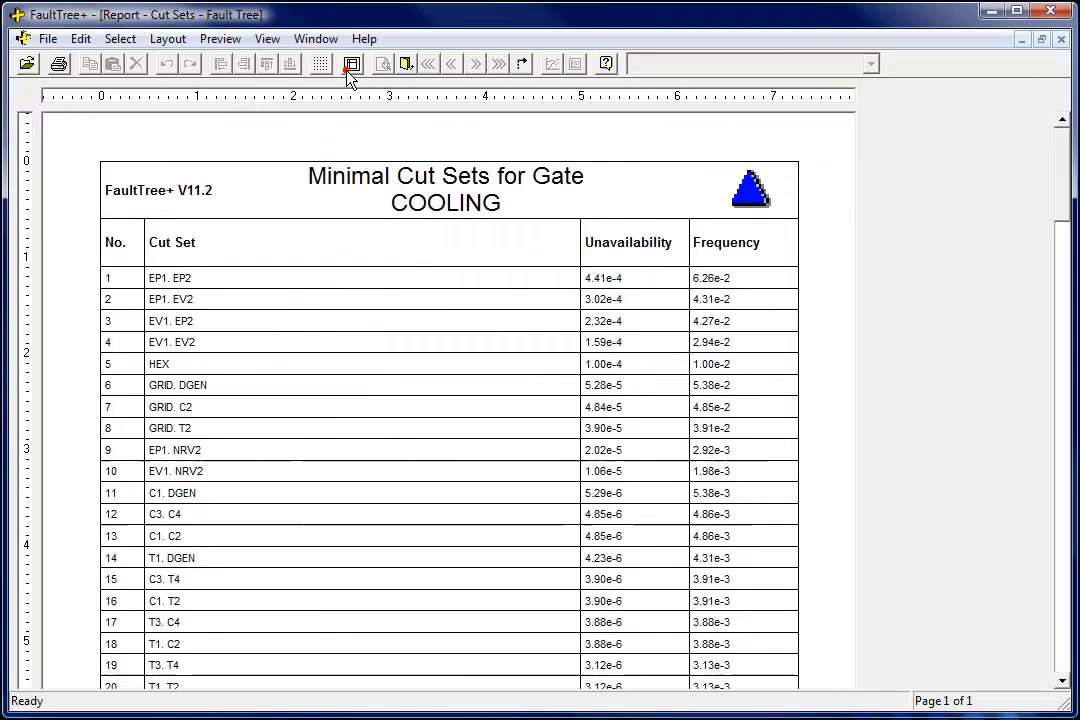
# Step: Copy all seven pages of the Fault and Event Tree Diagrams report and switch to a blank Word document
pyautogui.click(316, 38)
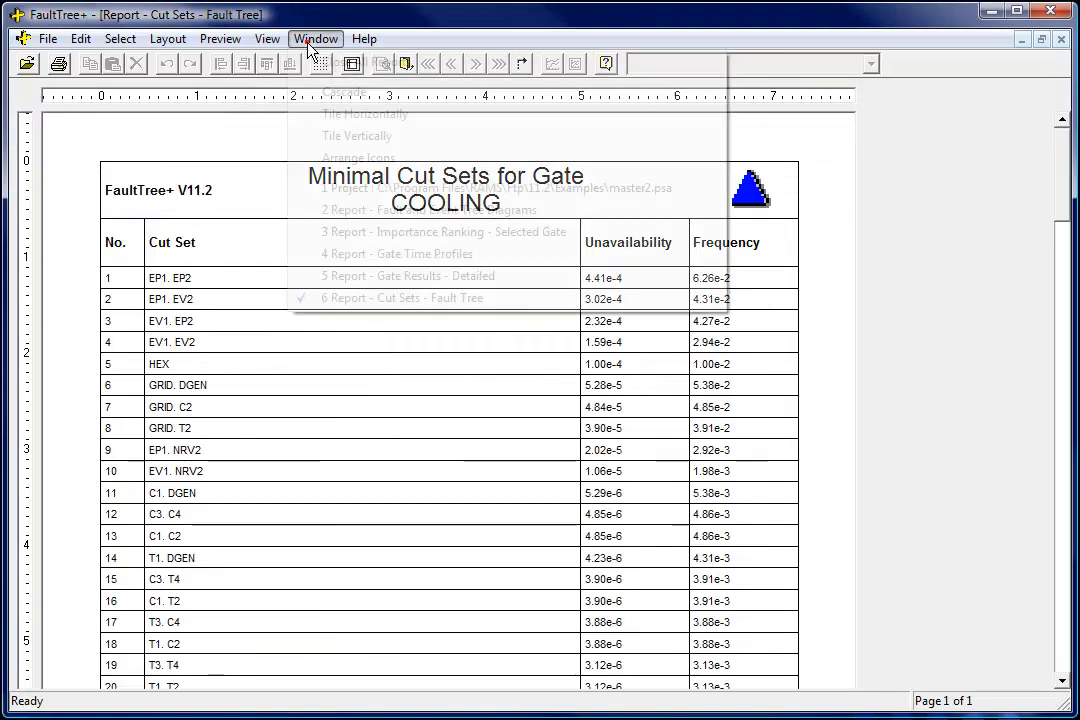
pyautogui.click(432, 210)
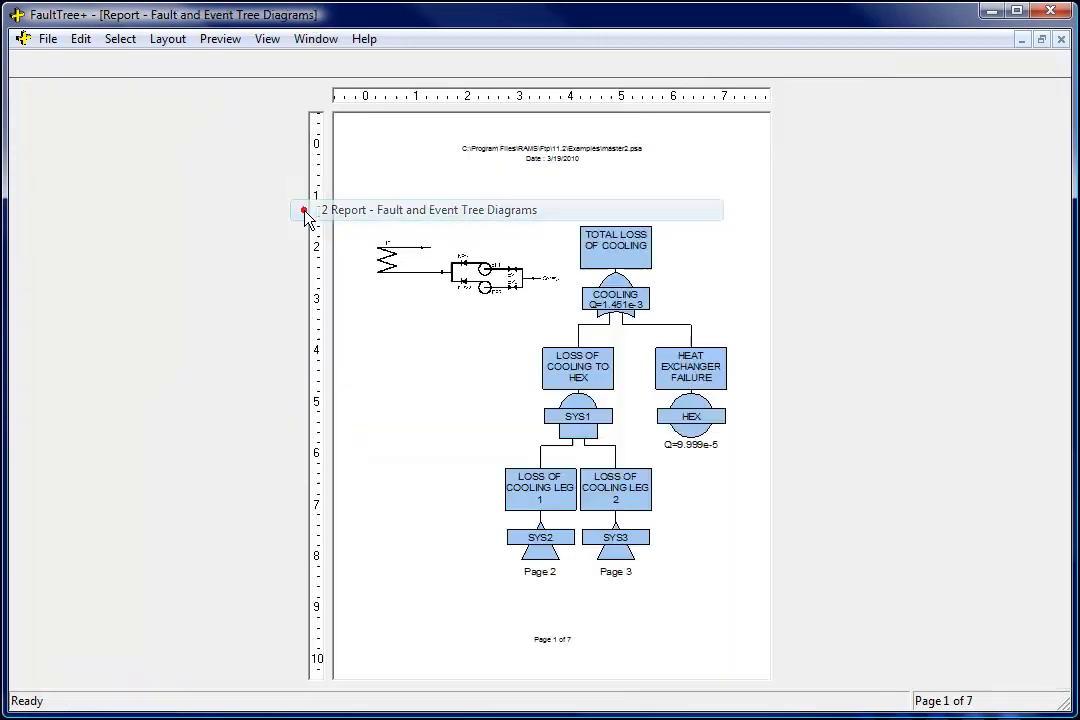
pyautogui.click(80, 38)
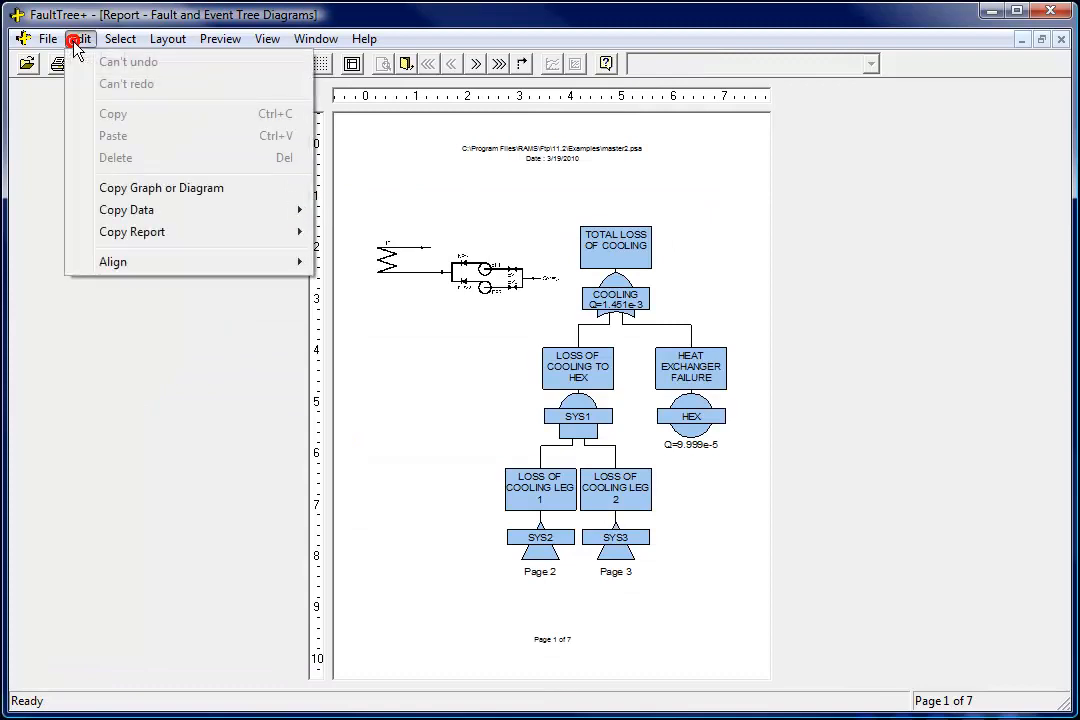
pyautogui.click(132, 232)
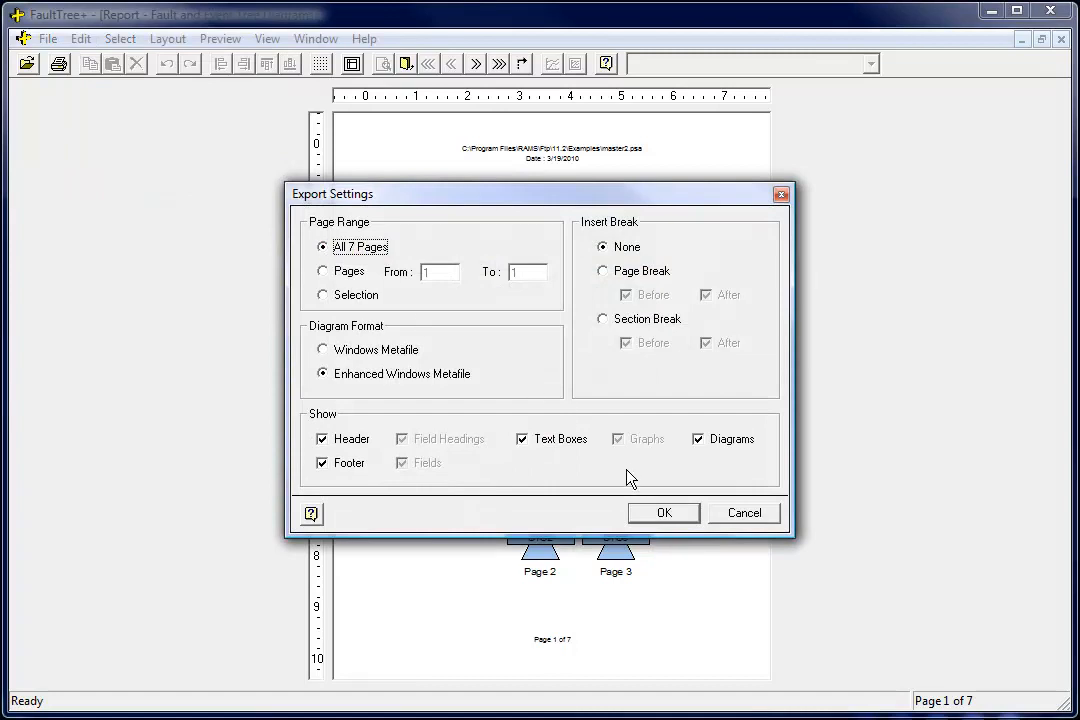
pyautogui.click(664, 512)
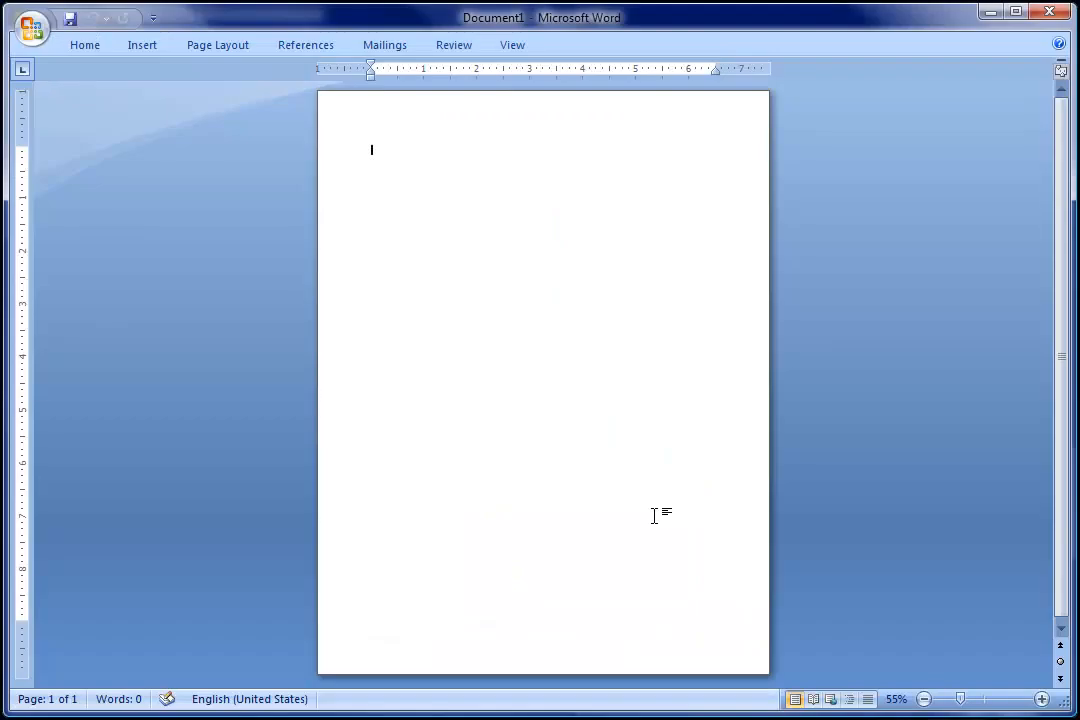
pyautogui.click(84, 44)
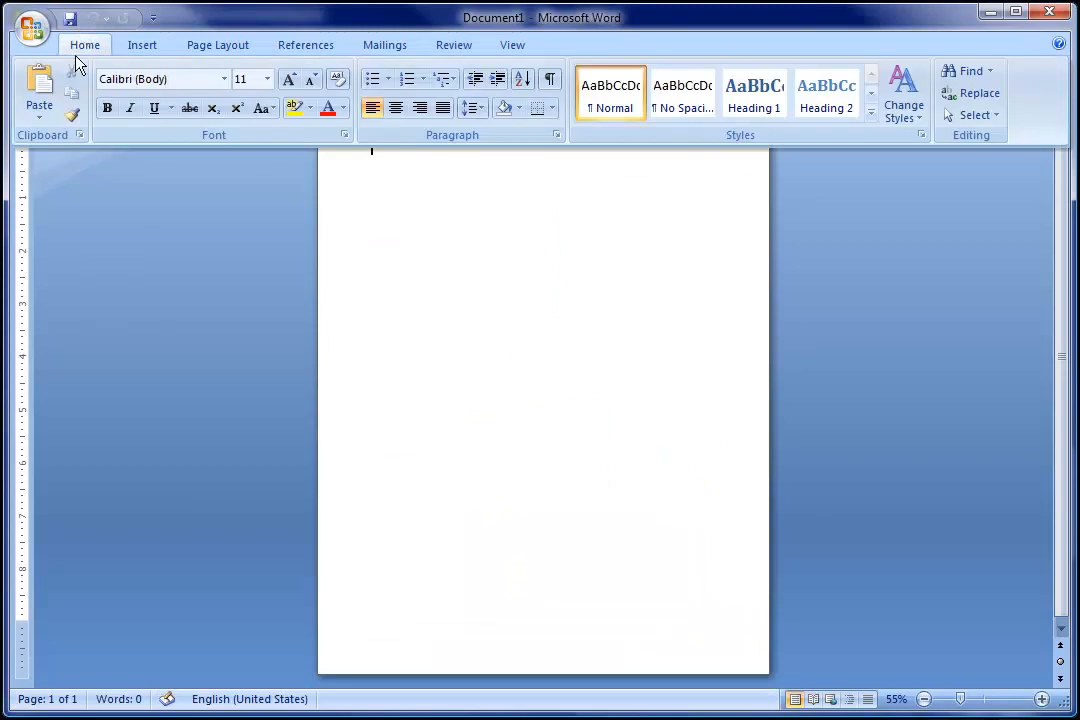